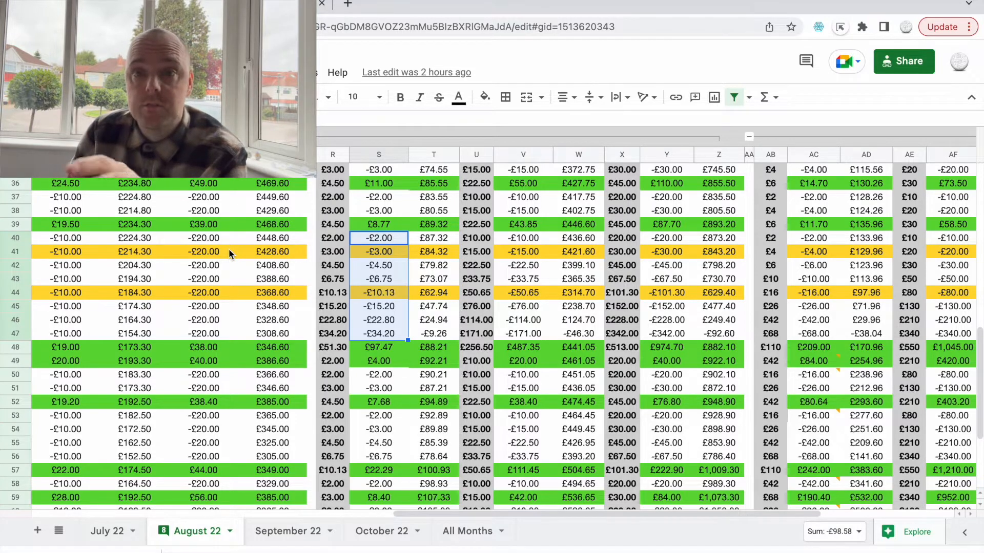
mouse_move(156, 252)
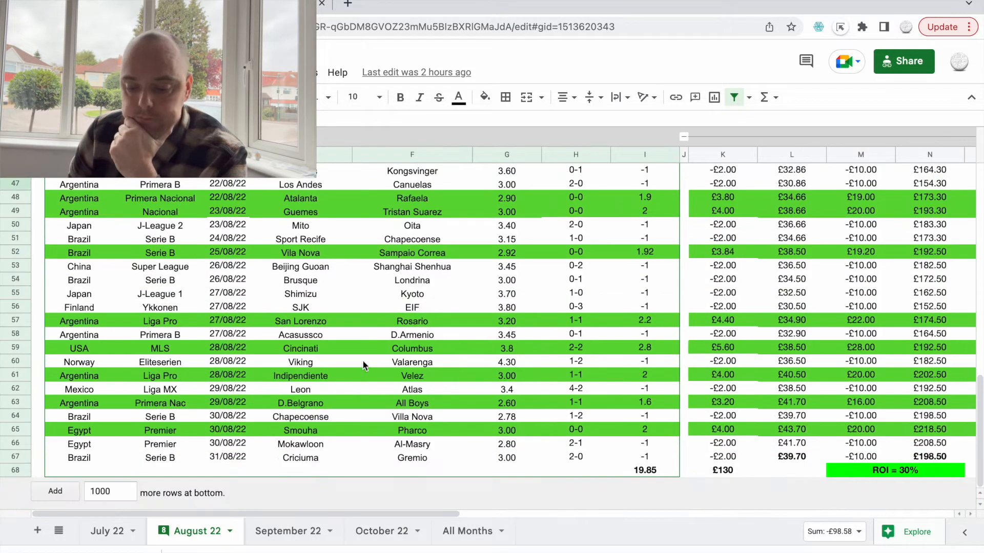
Step: Switch to the September 22 results sheet and bring its level-stake match columns into view
scroll("right", 3)
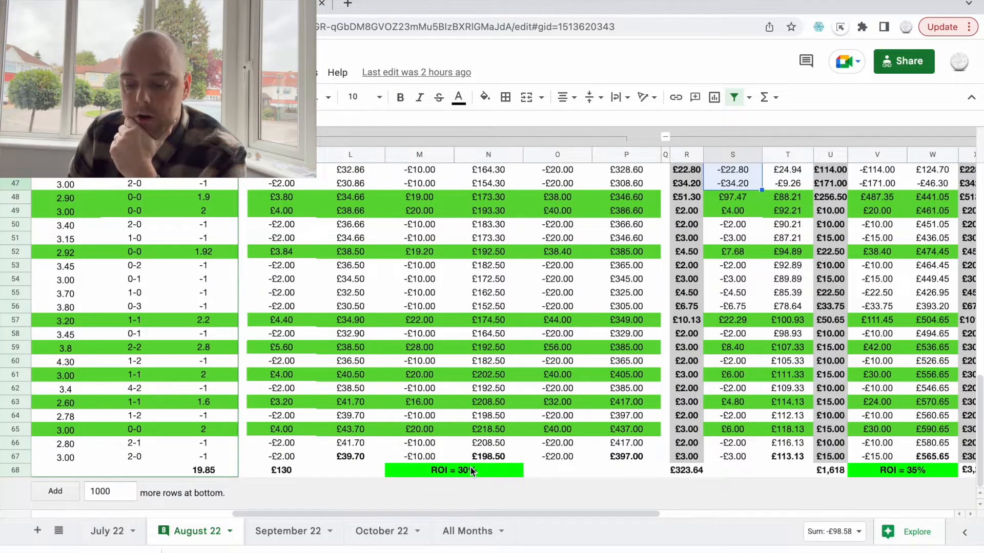
scroll("right", 3)
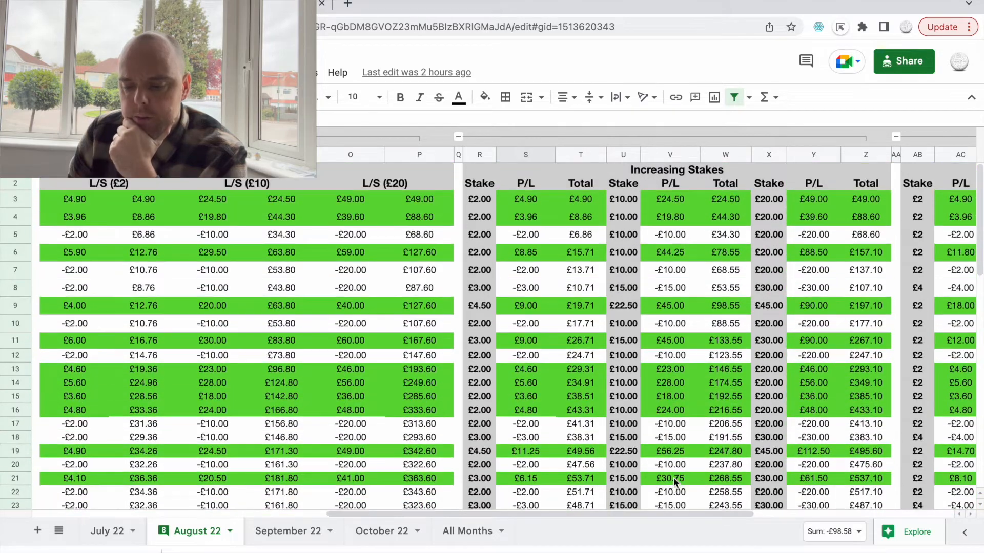
scroll("down", 3)
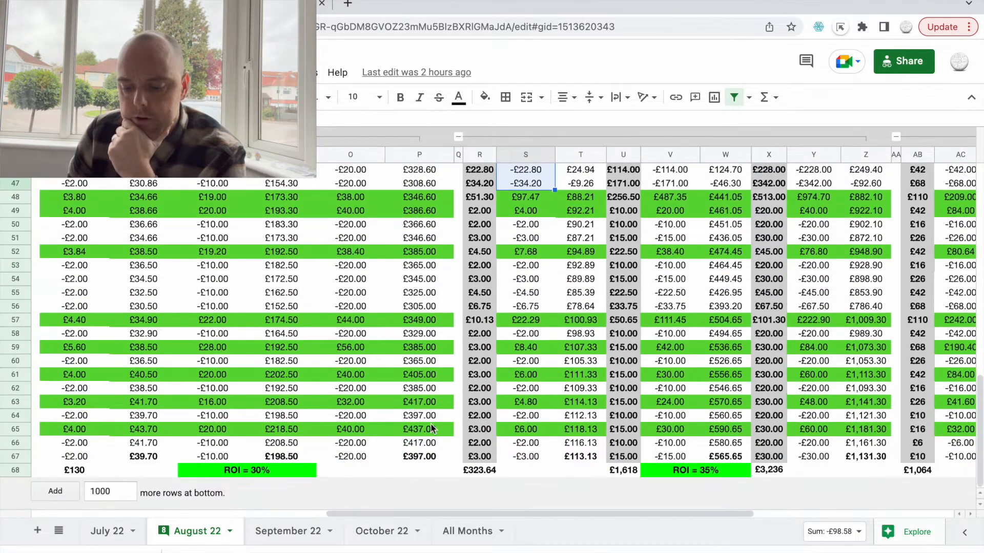
left_click(288, 530)
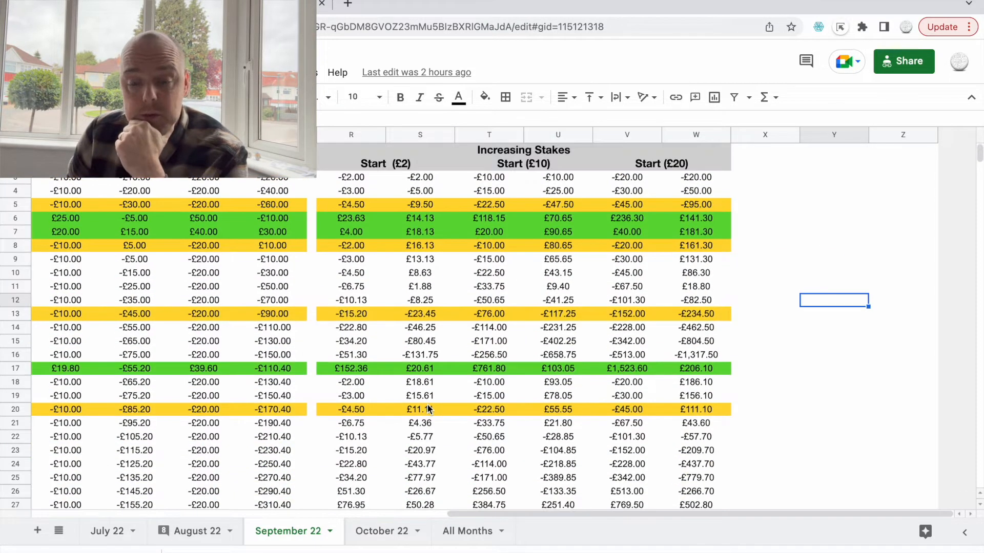
scroll("left", 3)
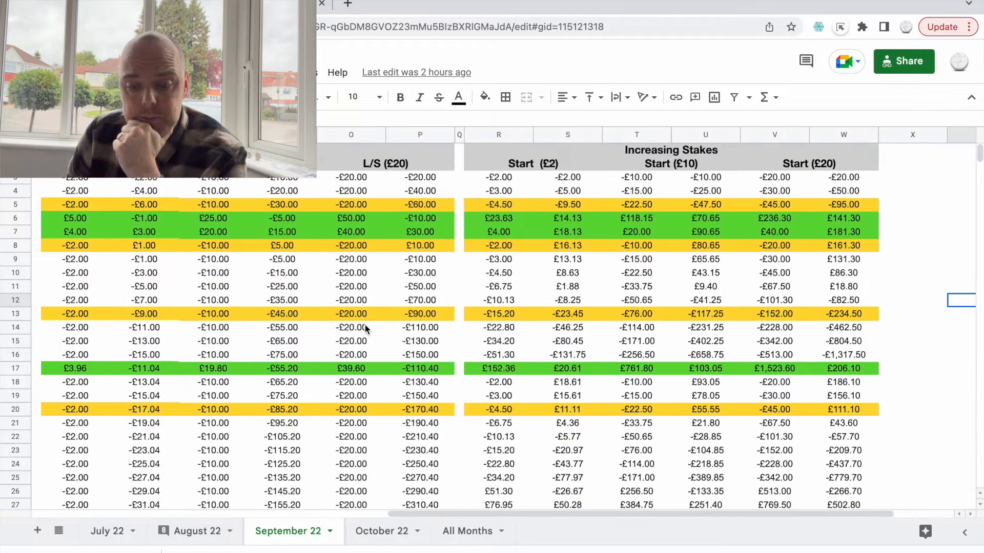
scroll("left", 3)
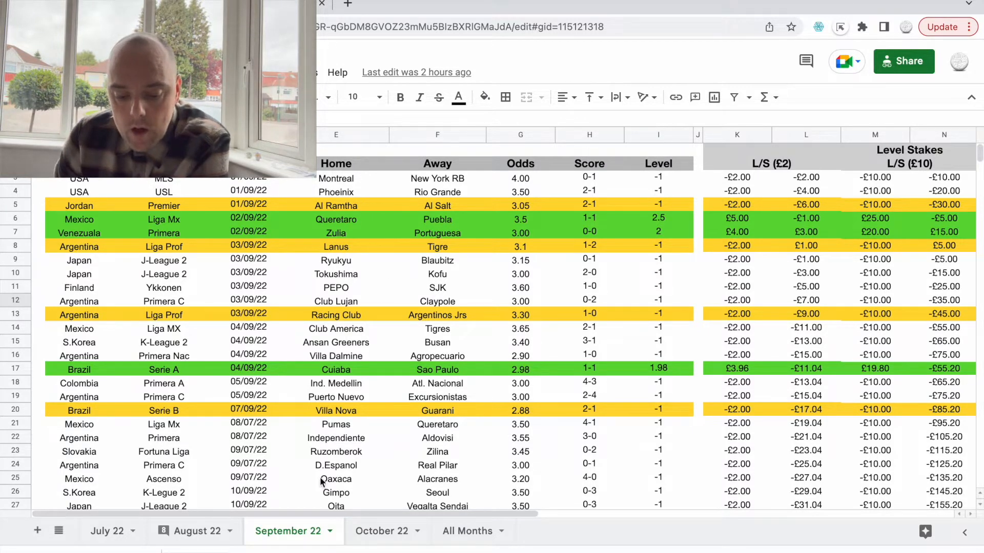
scroll("down", 3)
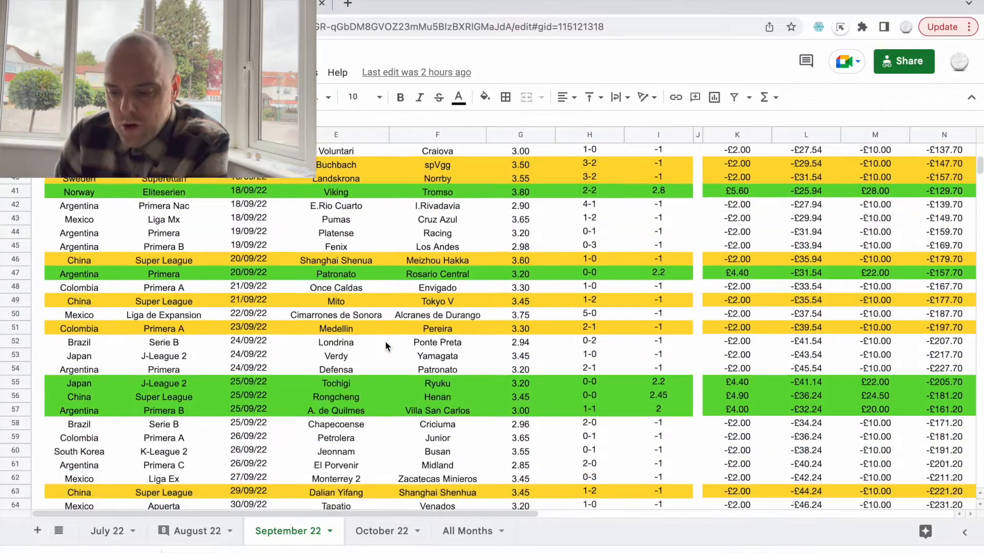
scroll("down", 3)
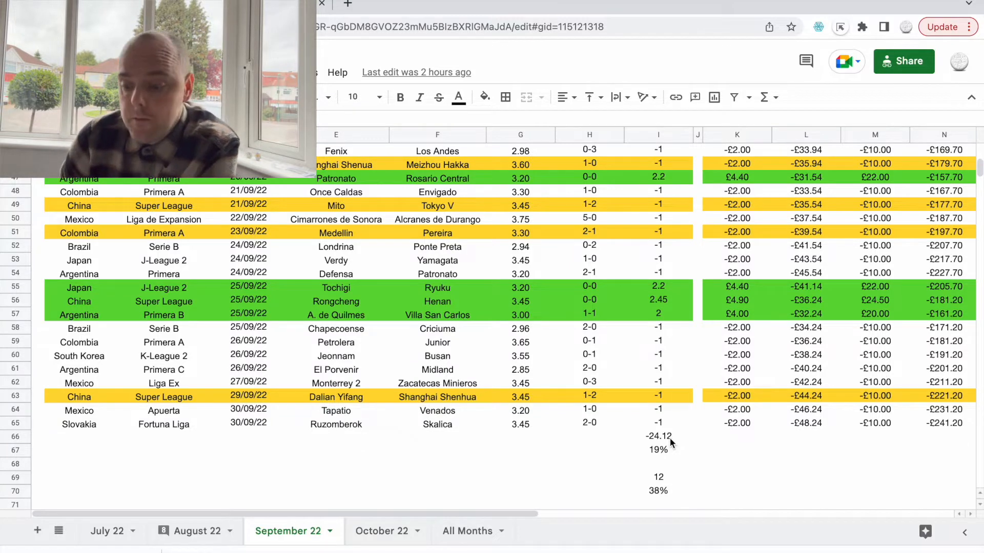
left_click(737, 424)
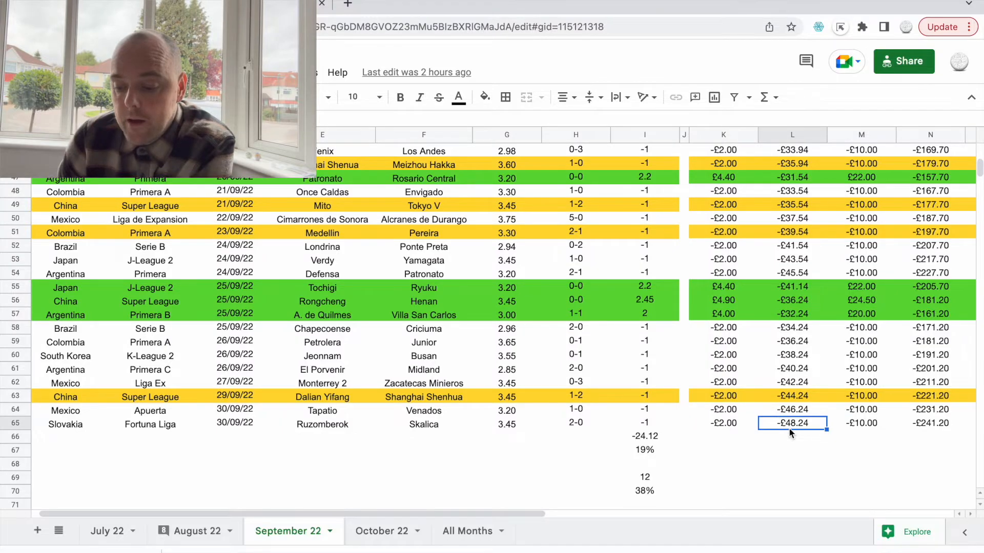
scroll("right", 3)
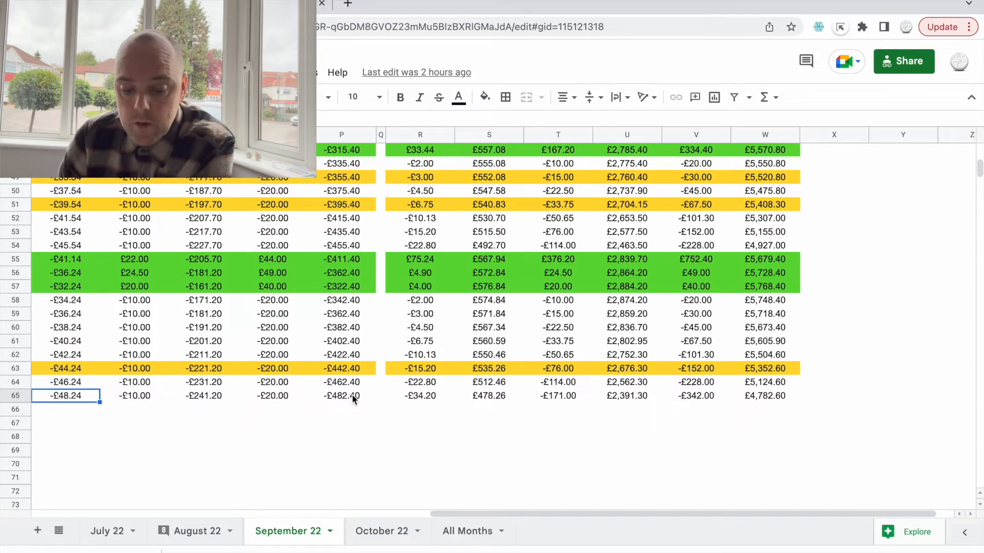
scroll("left", 3)
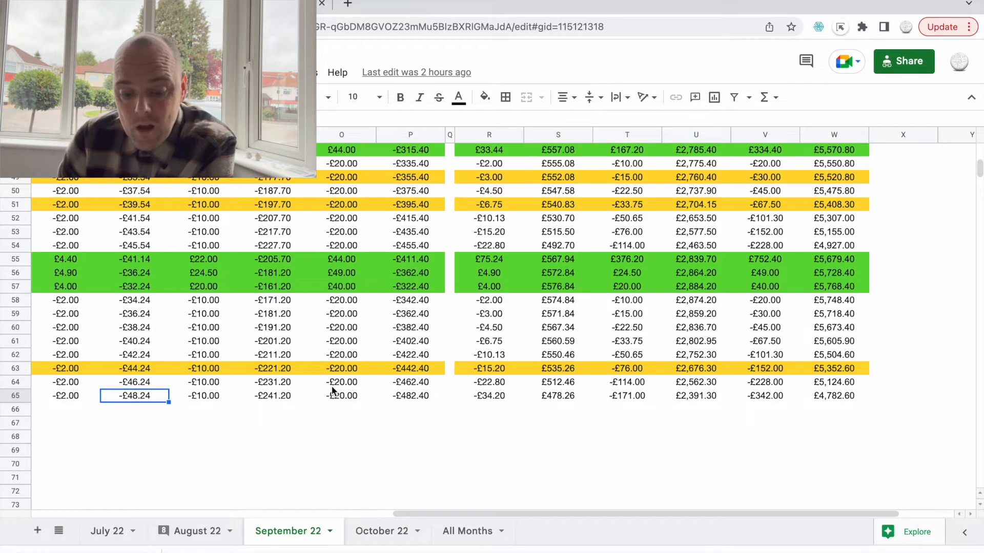
scroll("left", 3)
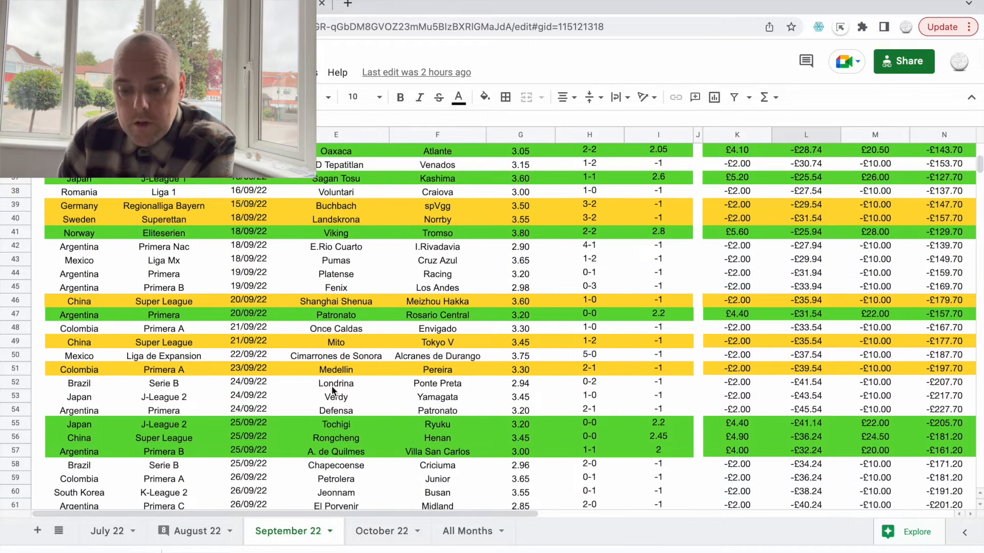
scroll("down", 3)
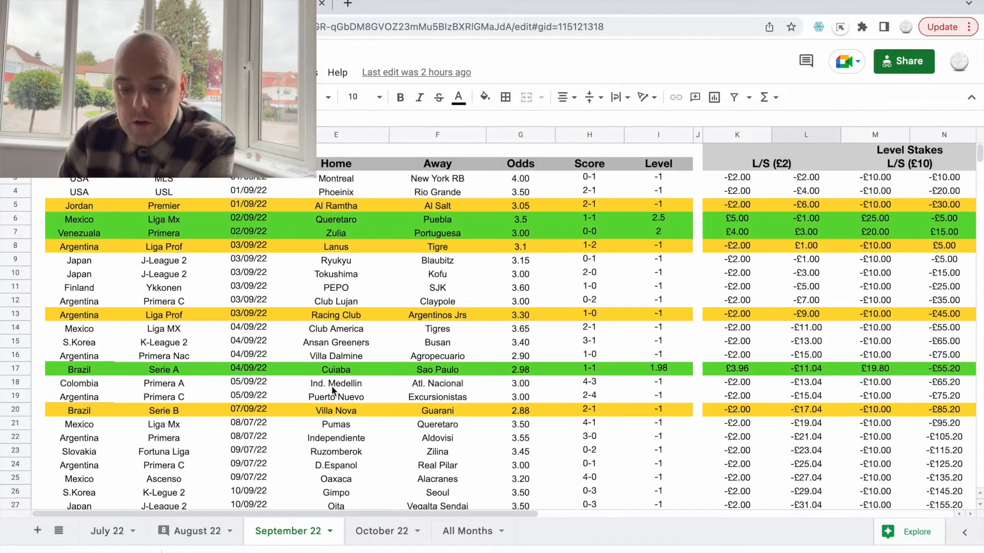
scroll("down", 3)
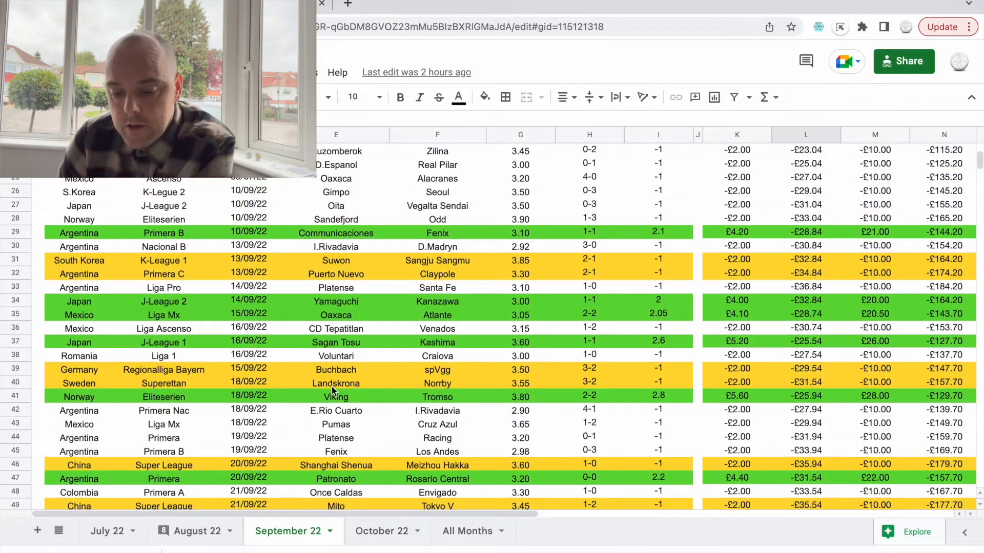
scroll("down", 3)
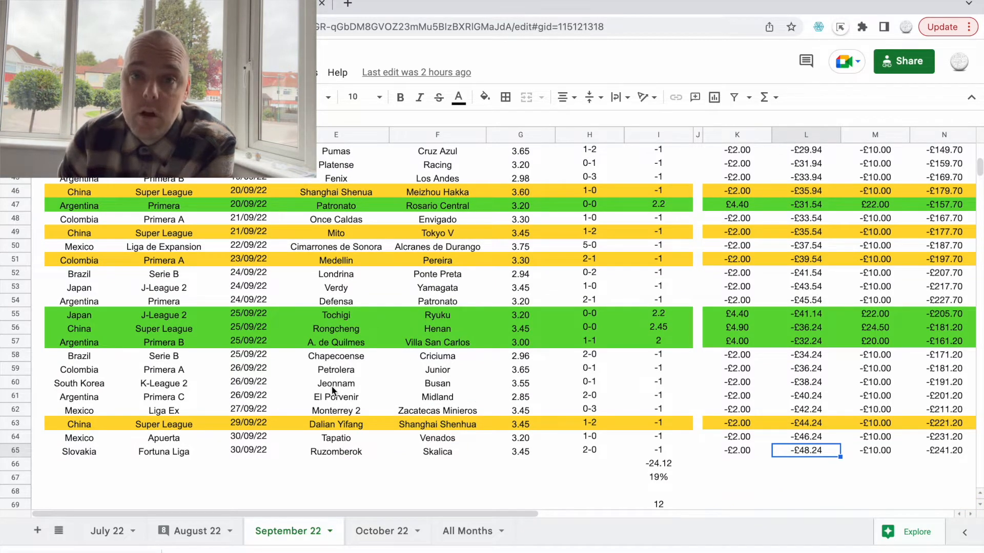
mouse_move(449, 263)
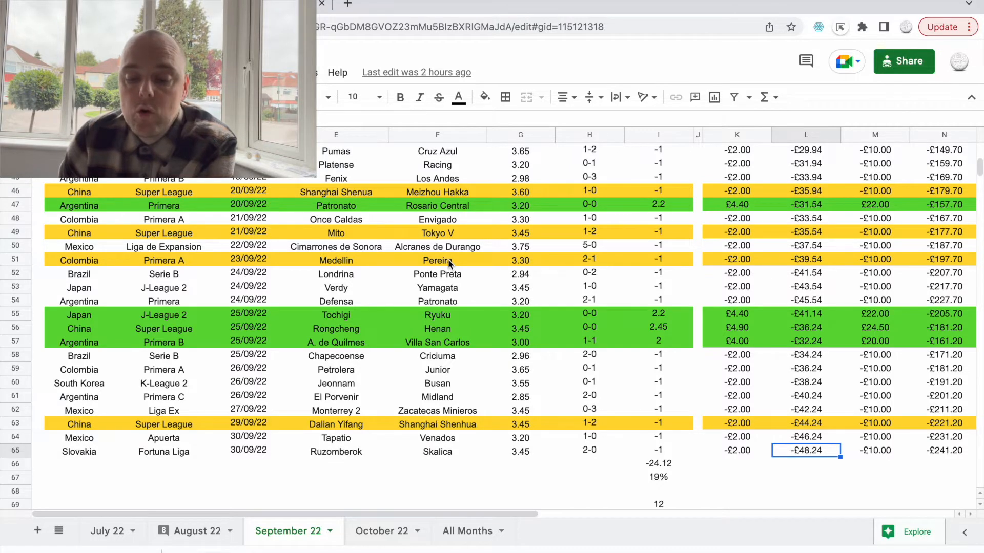
scroll("up", 3)
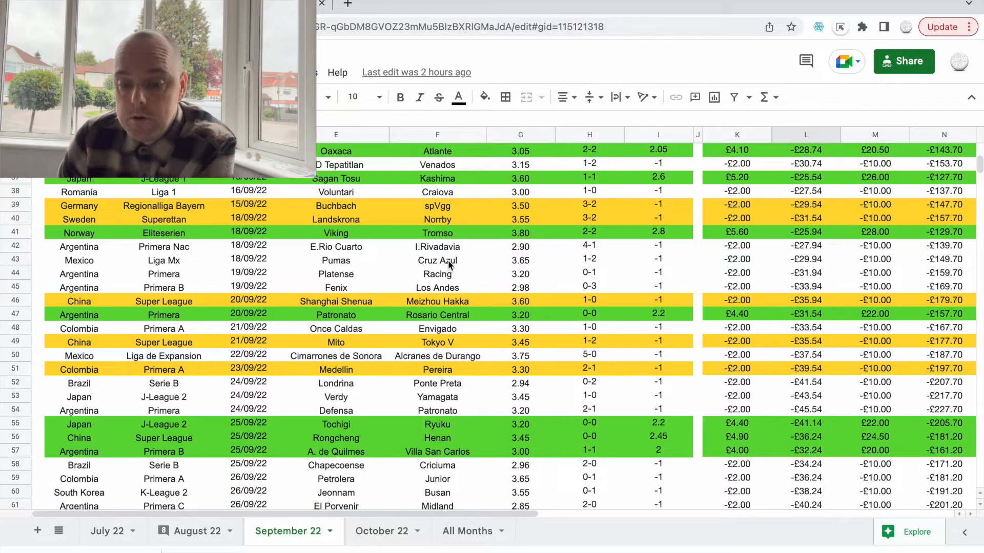
scroll("down", 3)
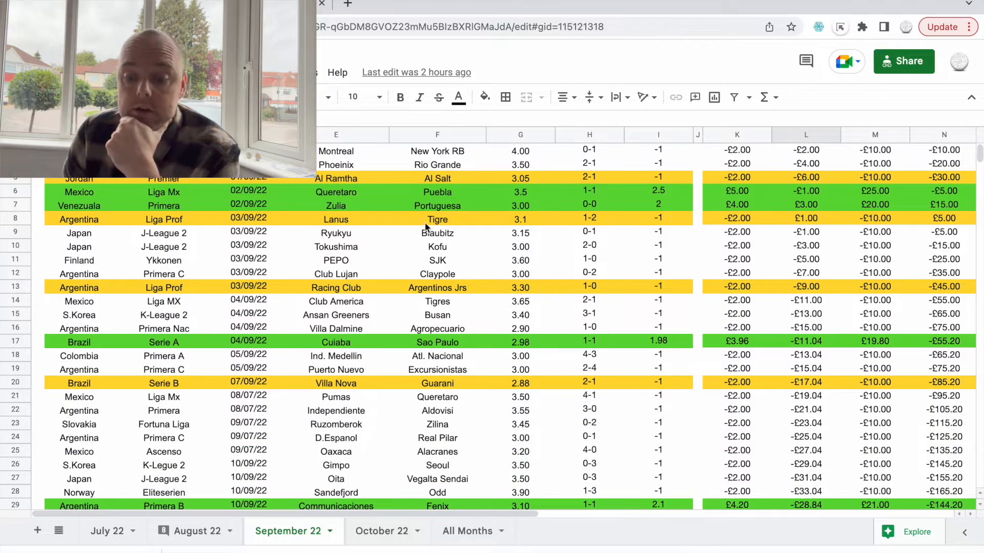
mouse_move(473, 212)
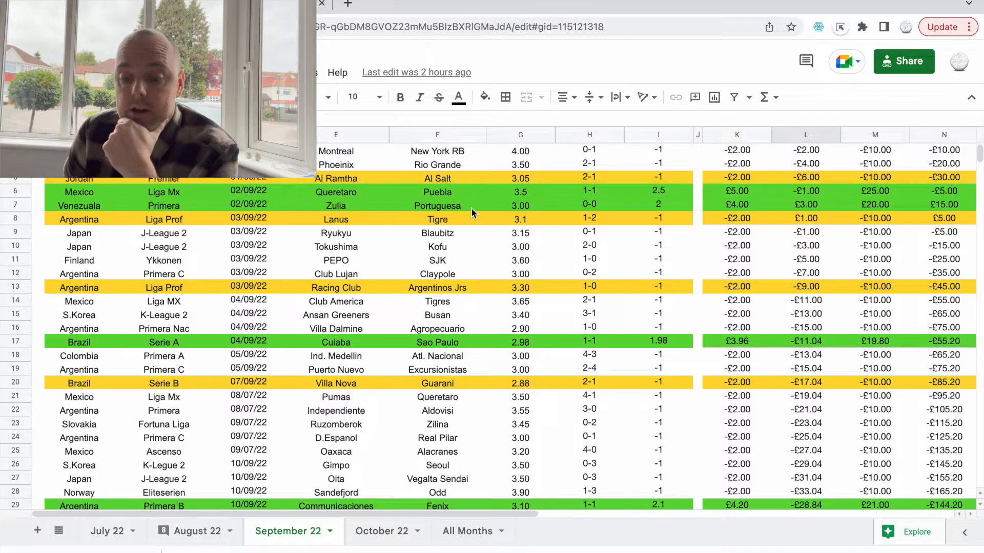
scroll("down", 3)
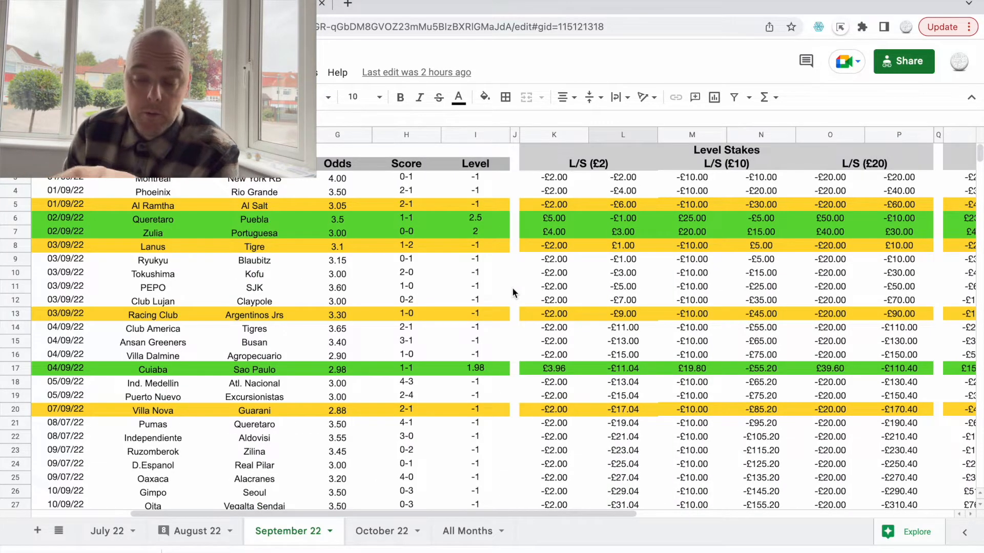
mouse_move(653, 303)
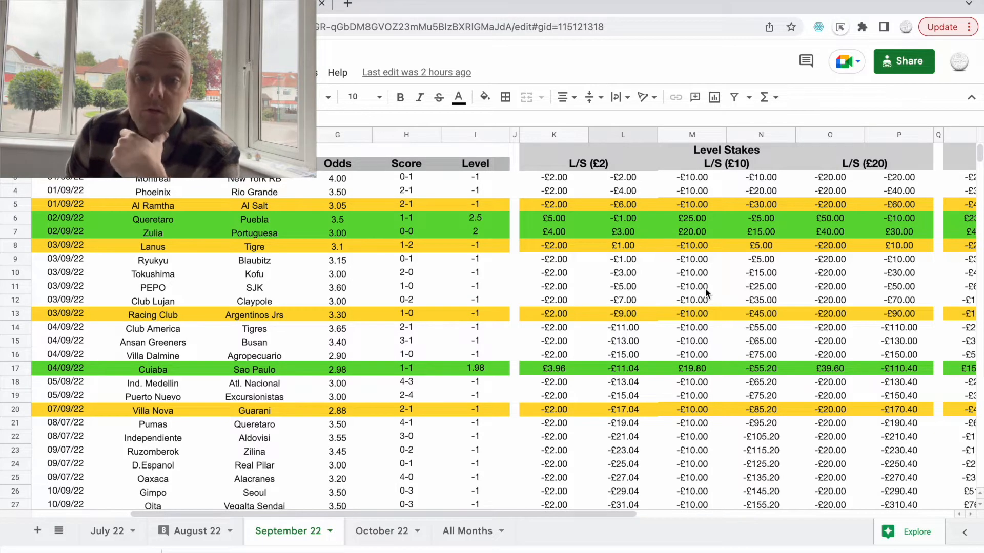
mouse_move(724, 298)
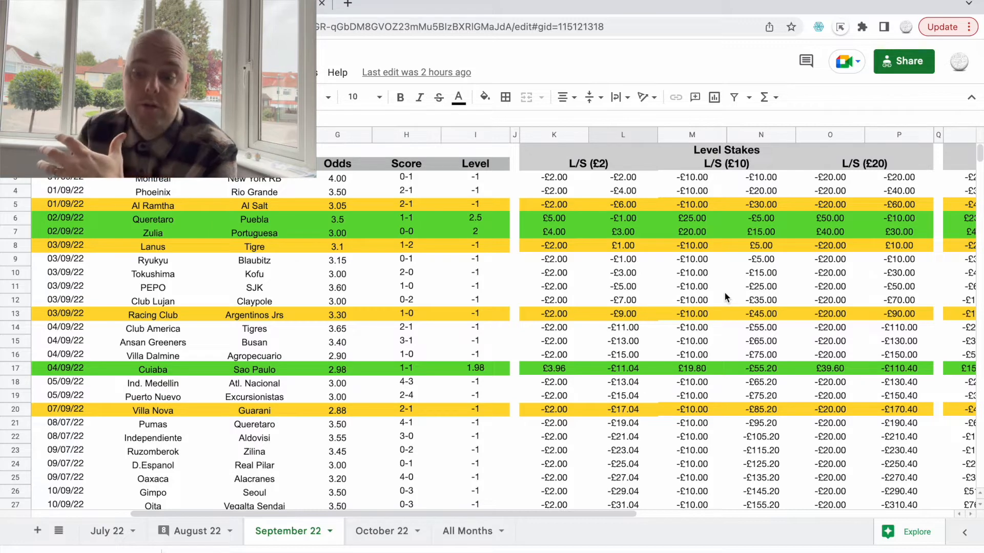
scroll("right", 3)
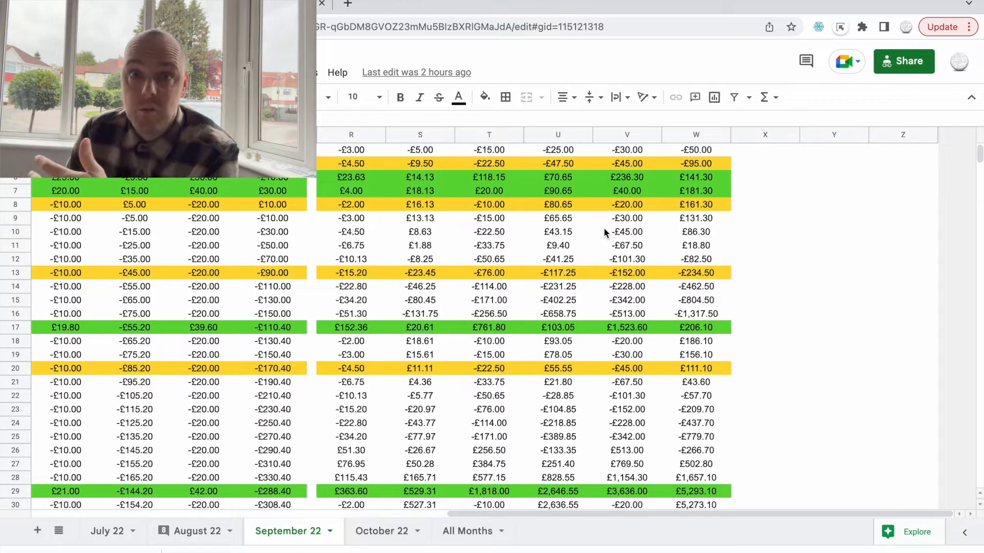
scroll("down", 3)
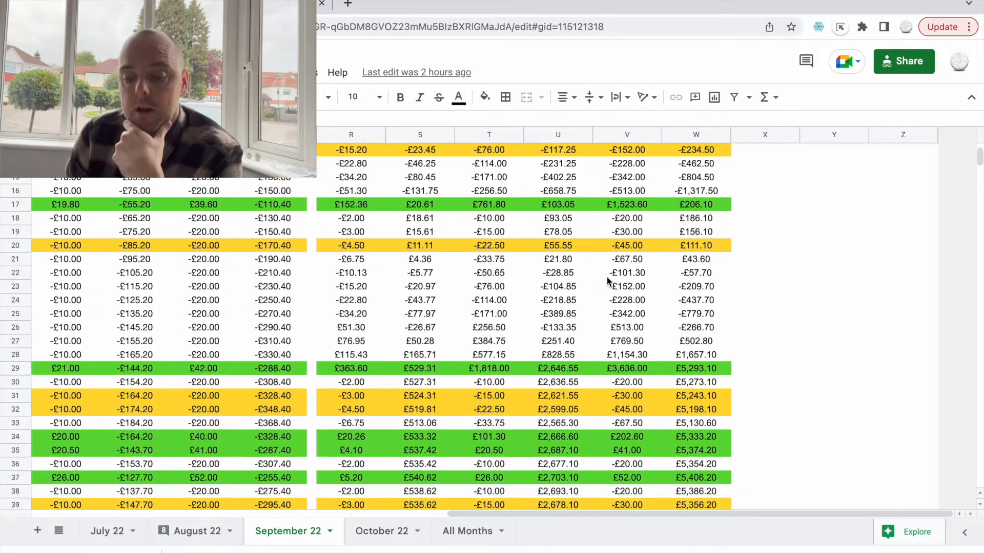
scroll("down", 3)
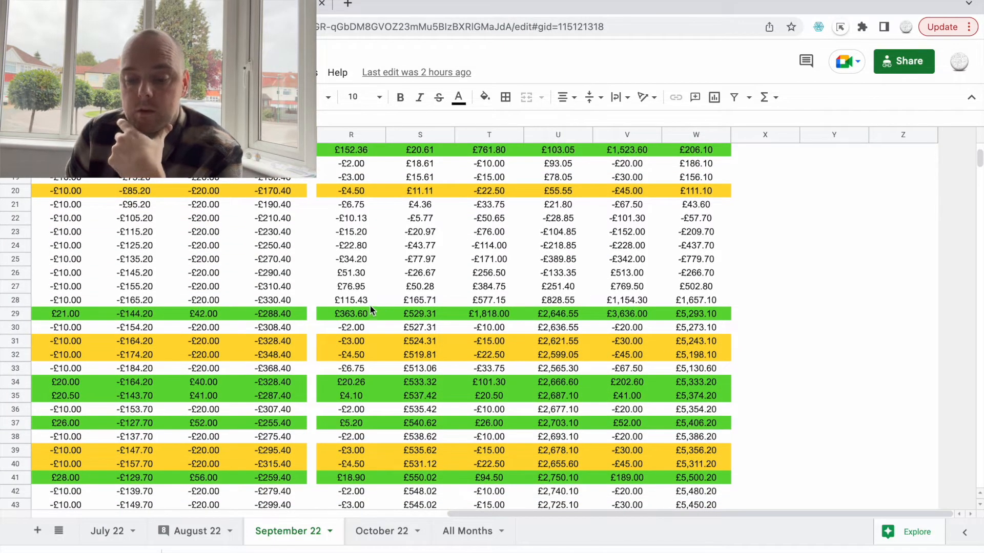
left_click(350, 287)
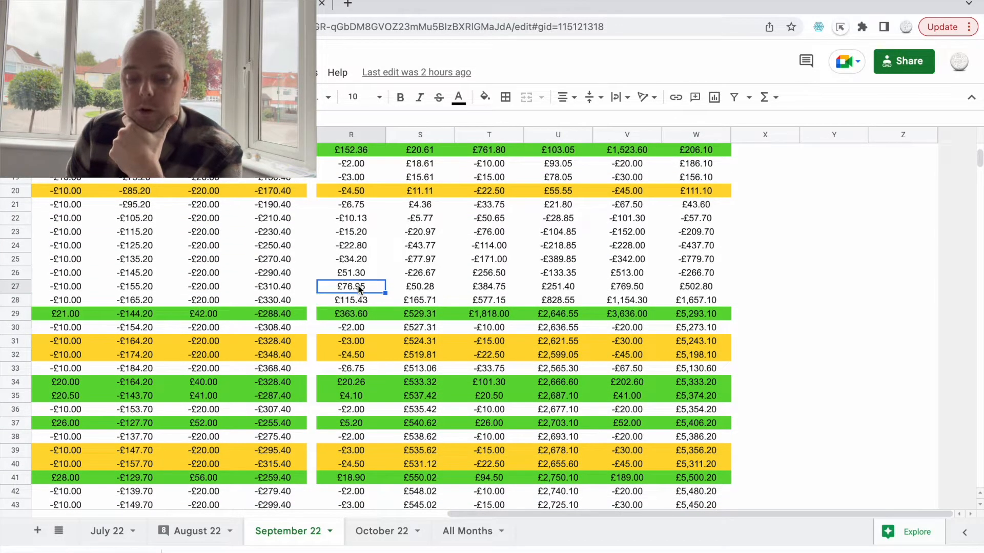
left_click(350, 245)
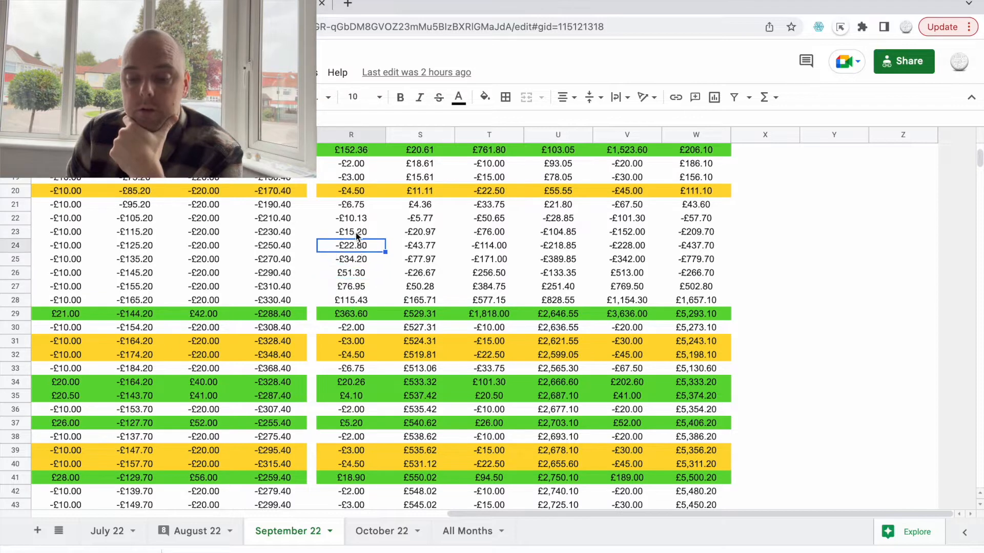
left_click(351, 190)
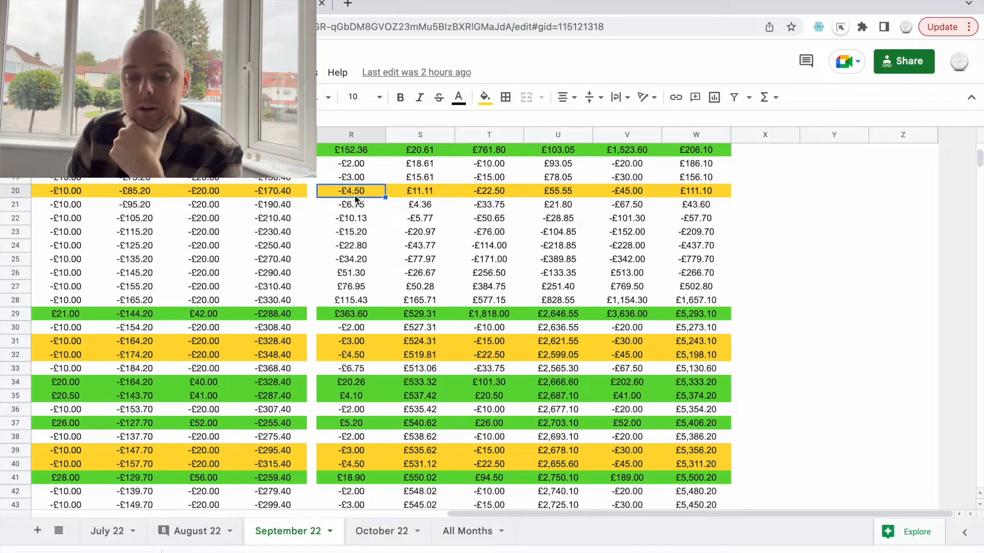
left_click(350, 164)
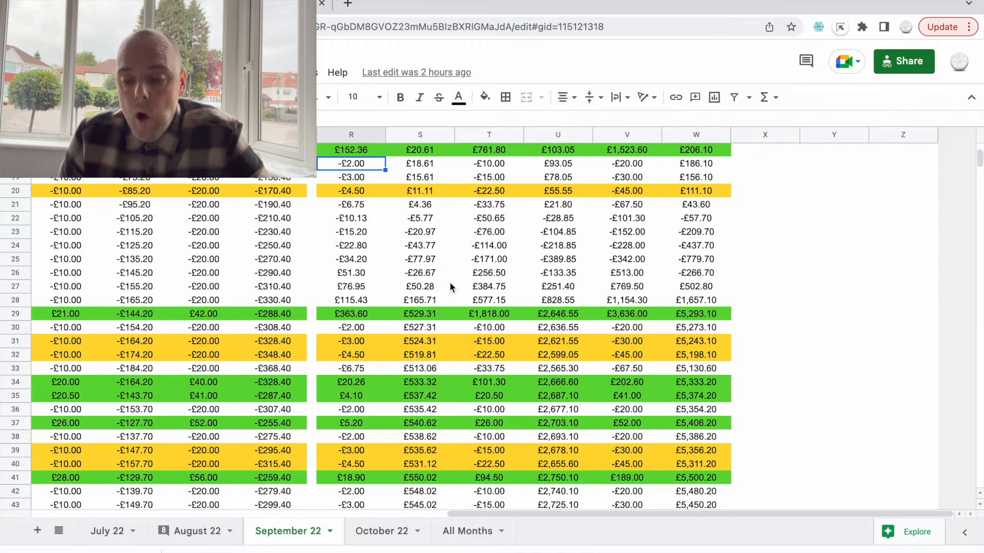
mouse_move(605, 311)
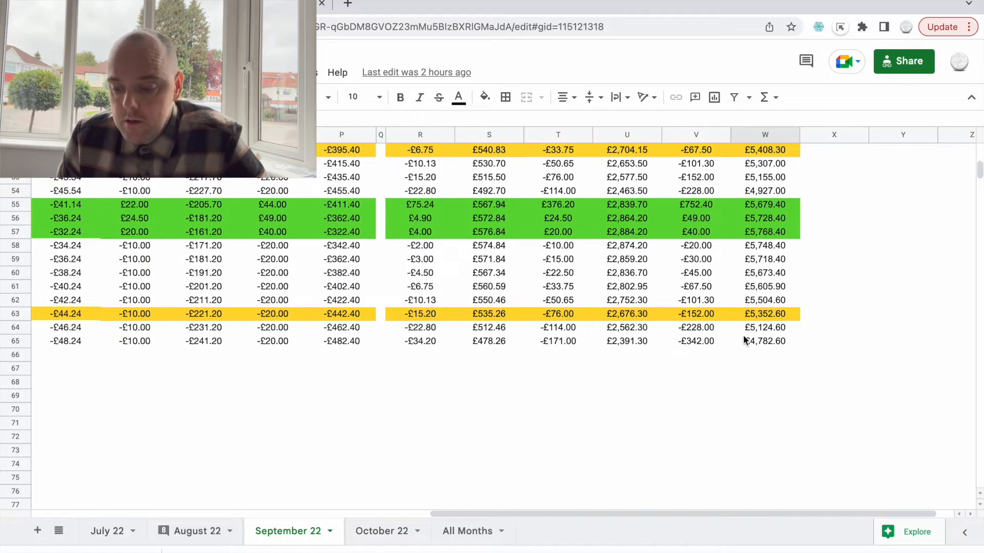
left_click(765, 340)
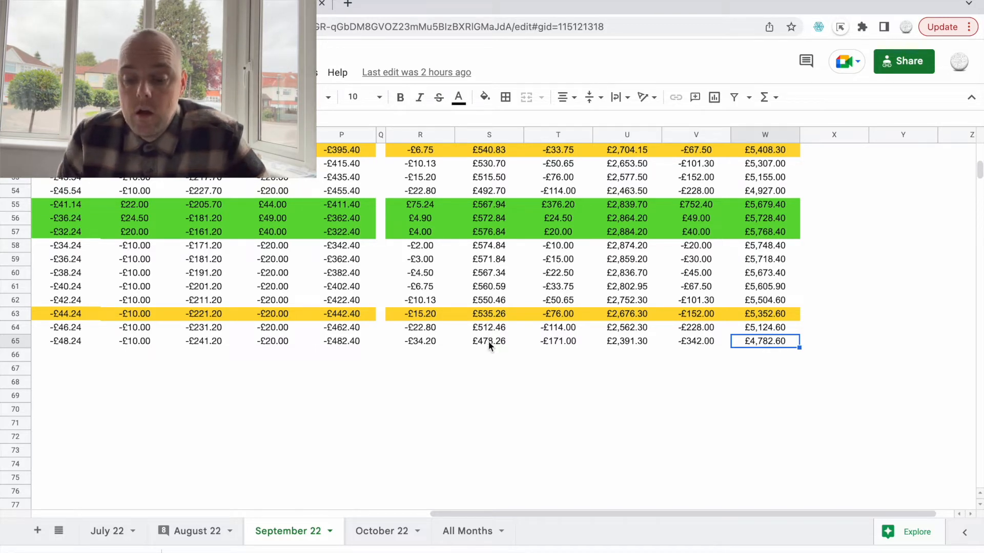
left_click(489, 342)
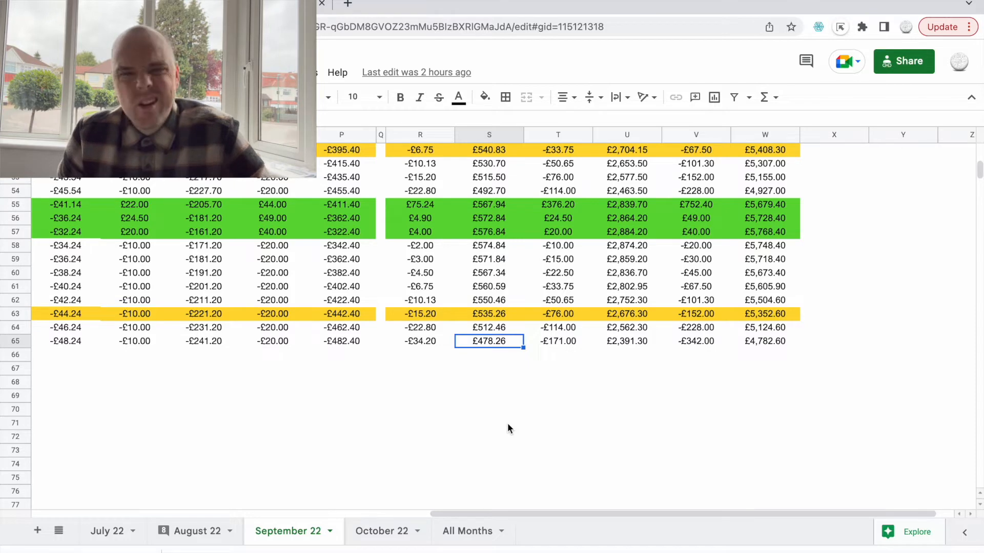
scroll("left", 3)
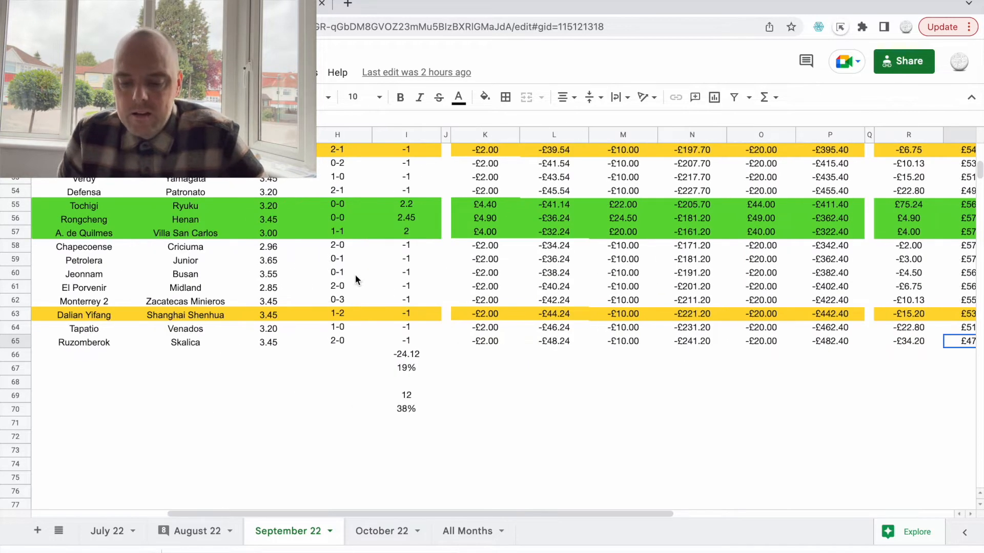
mouse_move(403, 371)
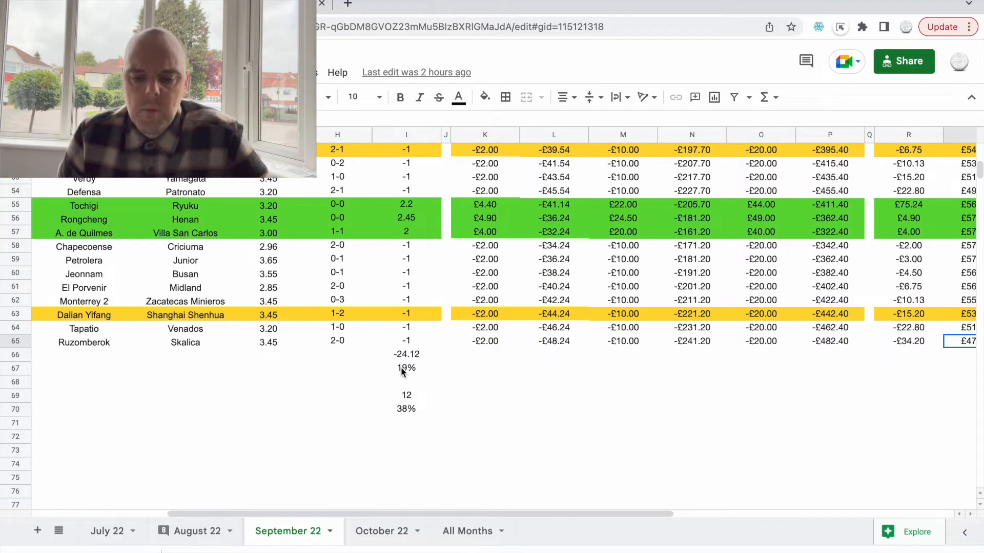
scroll("left", 3)
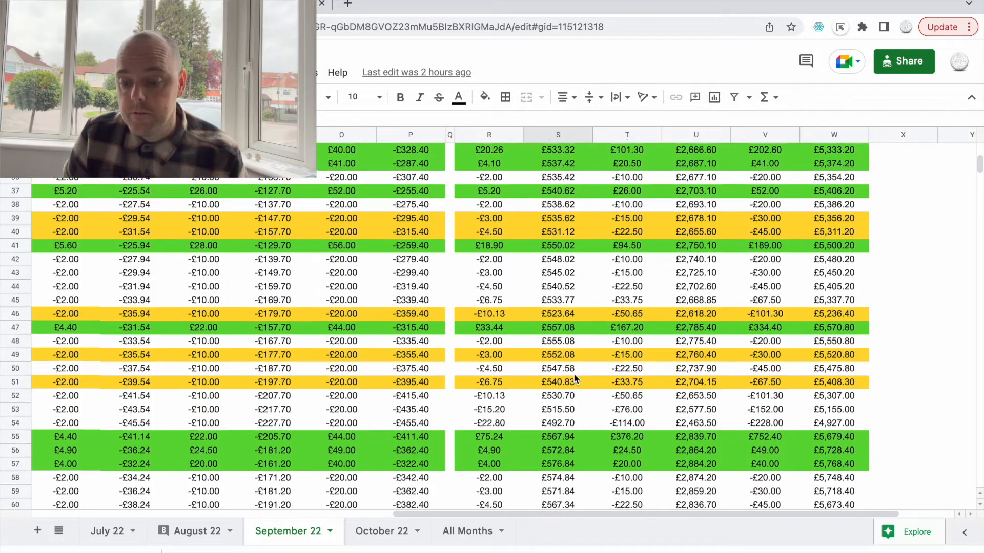
scroll("down", 3)
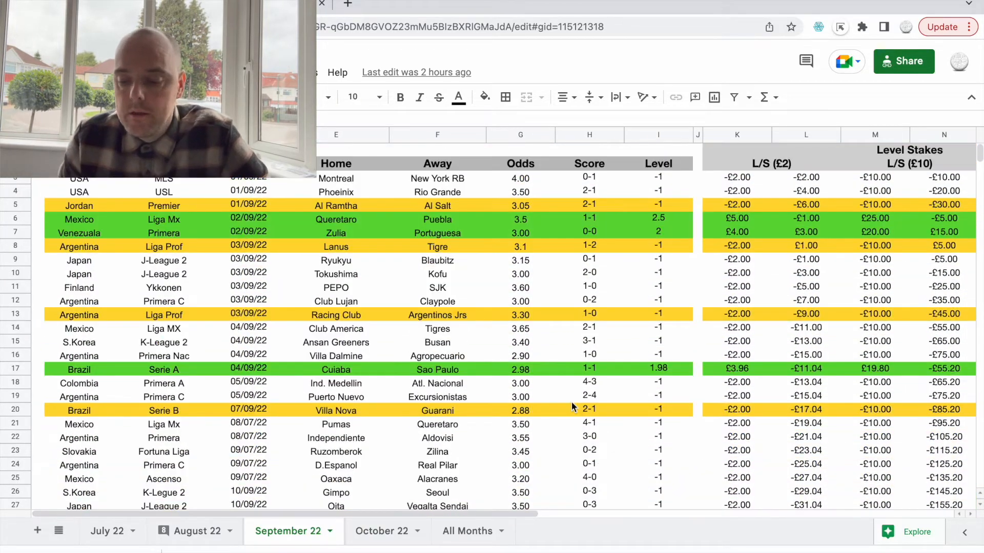
scroll("right", 3)
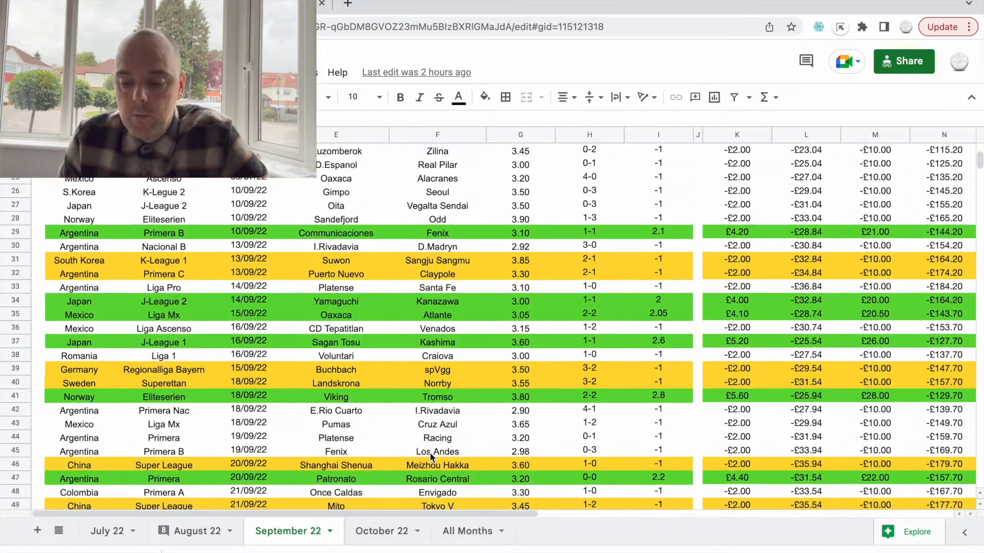
scroll("down", 3)
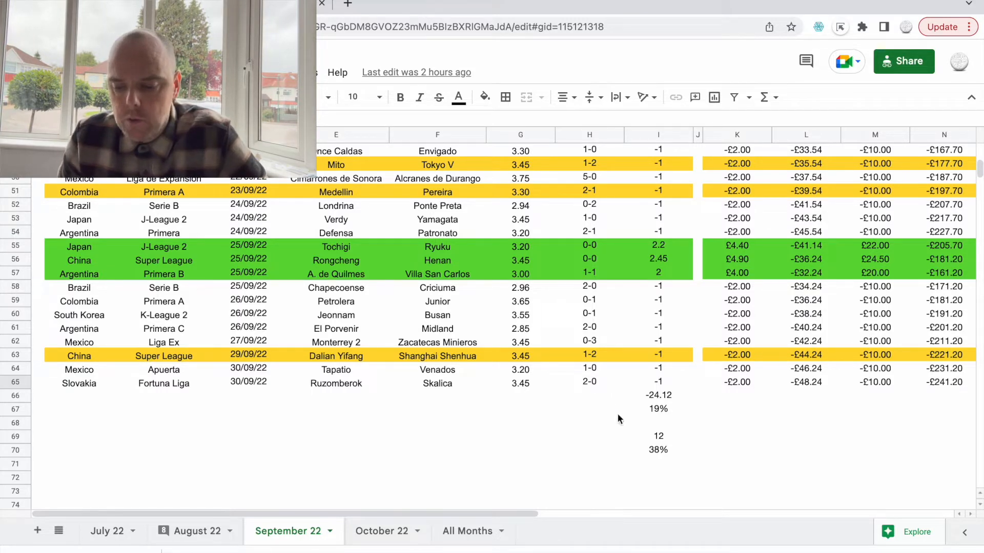
left_click(520, 260)
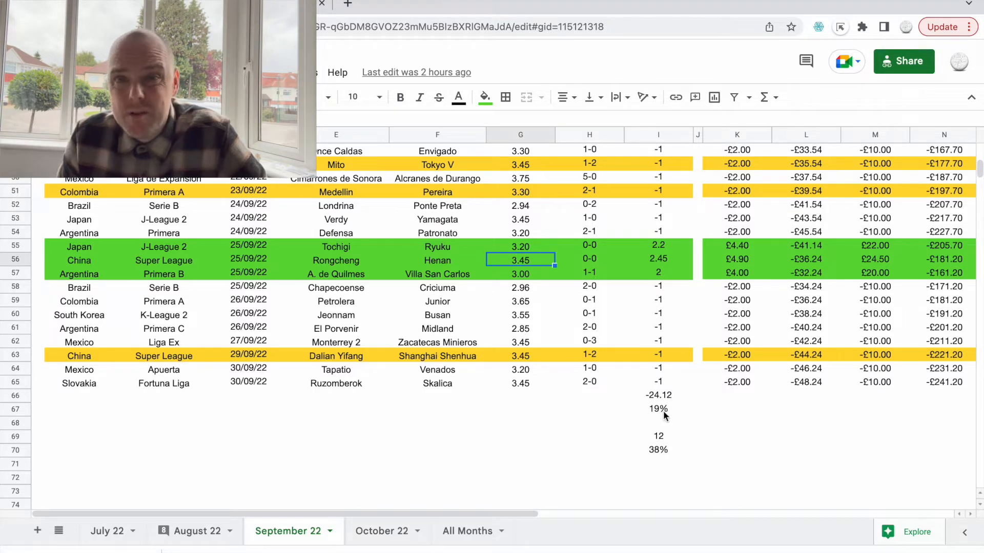
mouse_move(623, 336)
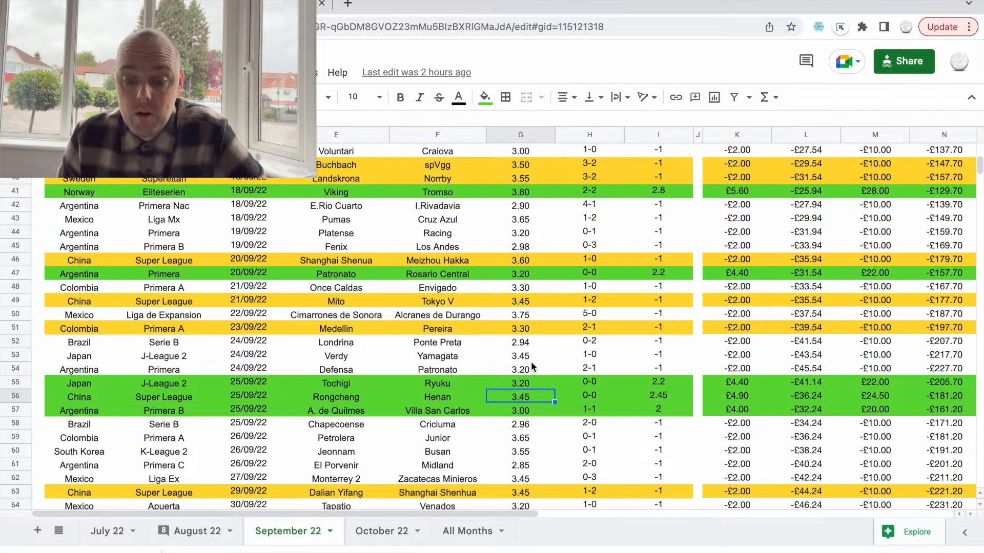
scroll("down", 3)
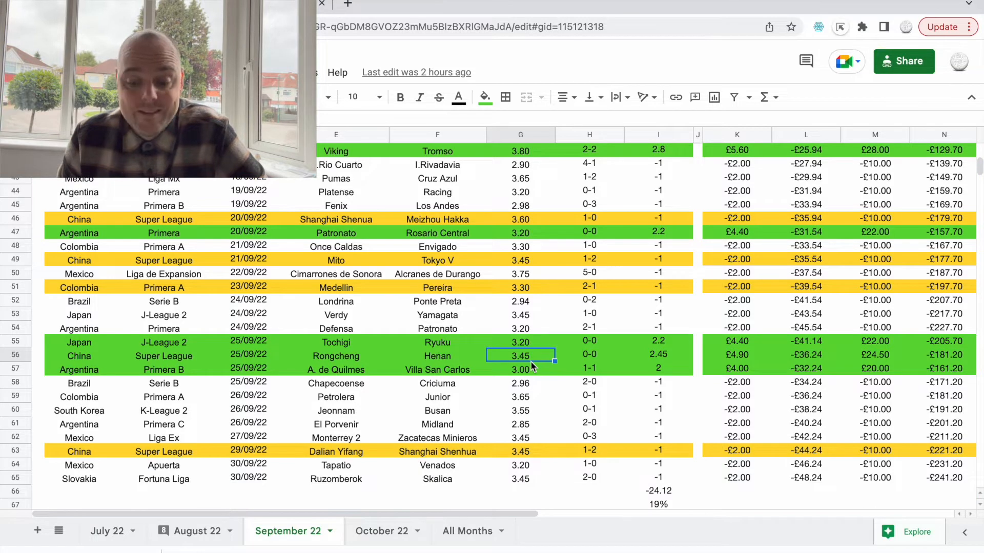
mouse_move(546, 456)
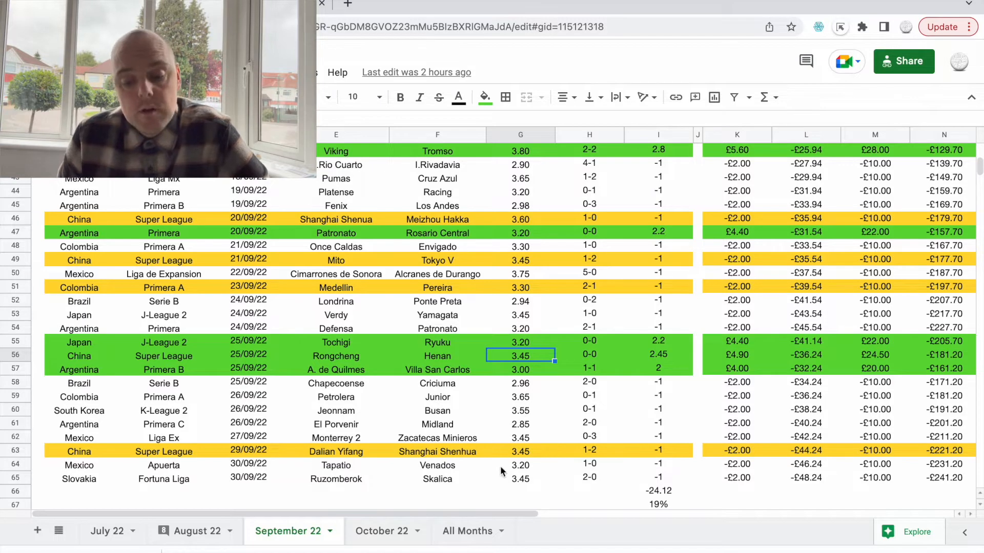
left_click(437, 342)
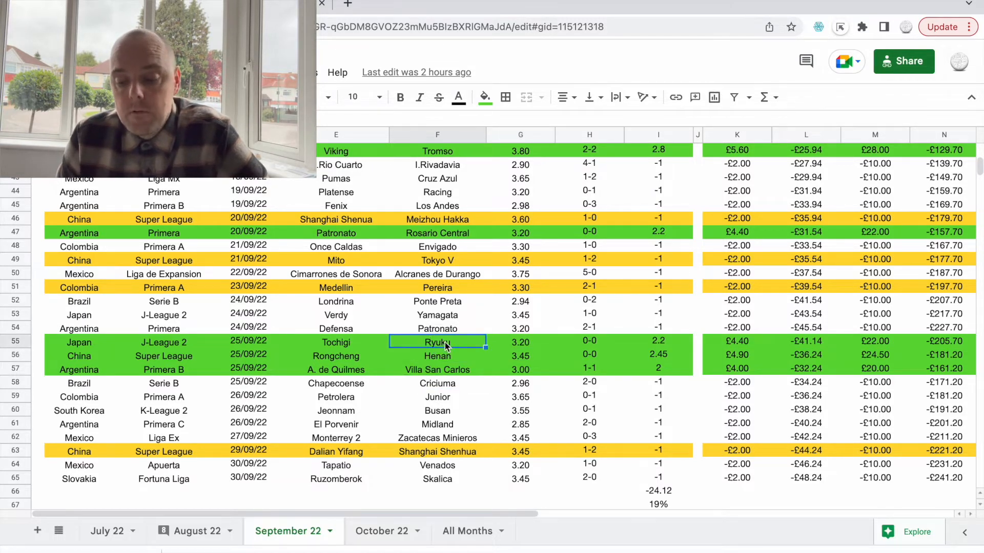
left_click(588, 368)
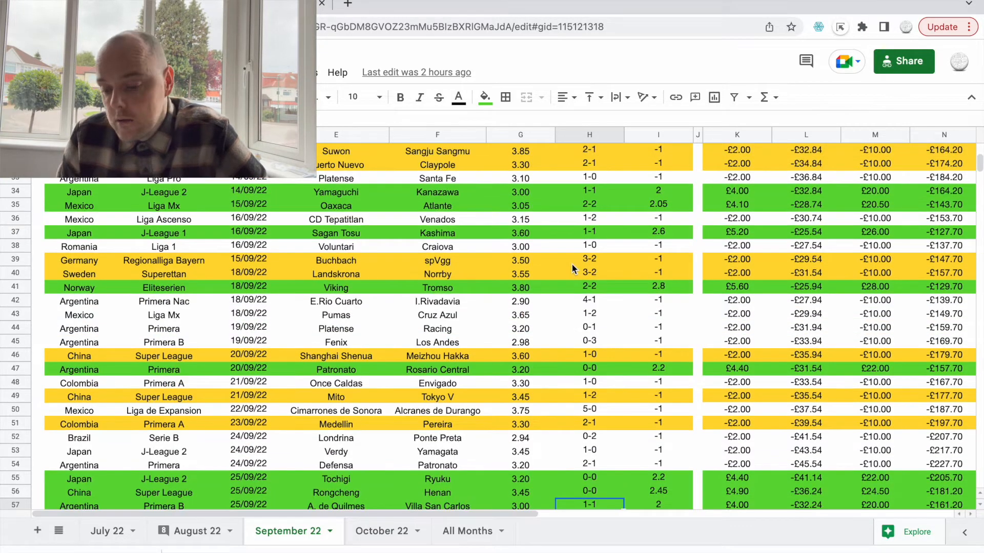
scroll("down", 3)
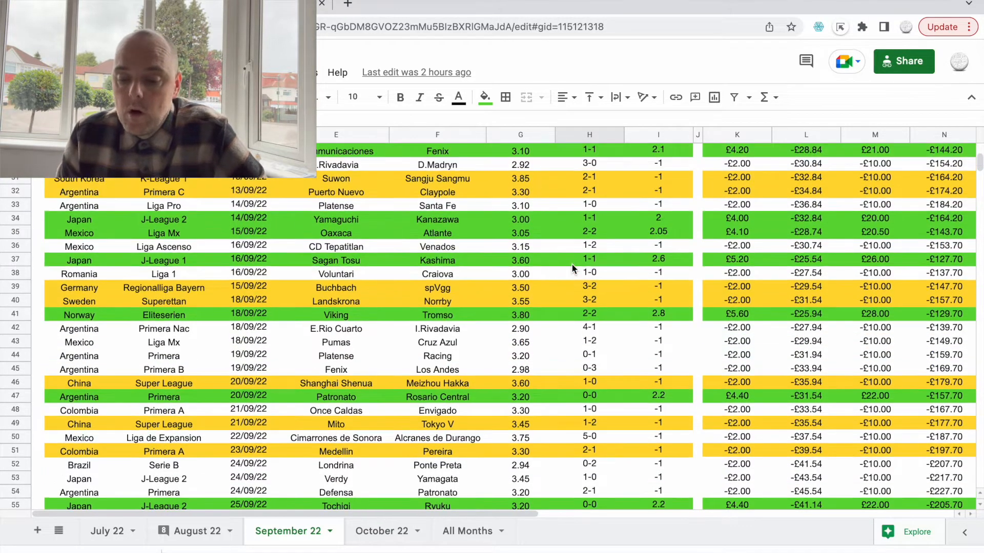
mouse_move(562, 352)
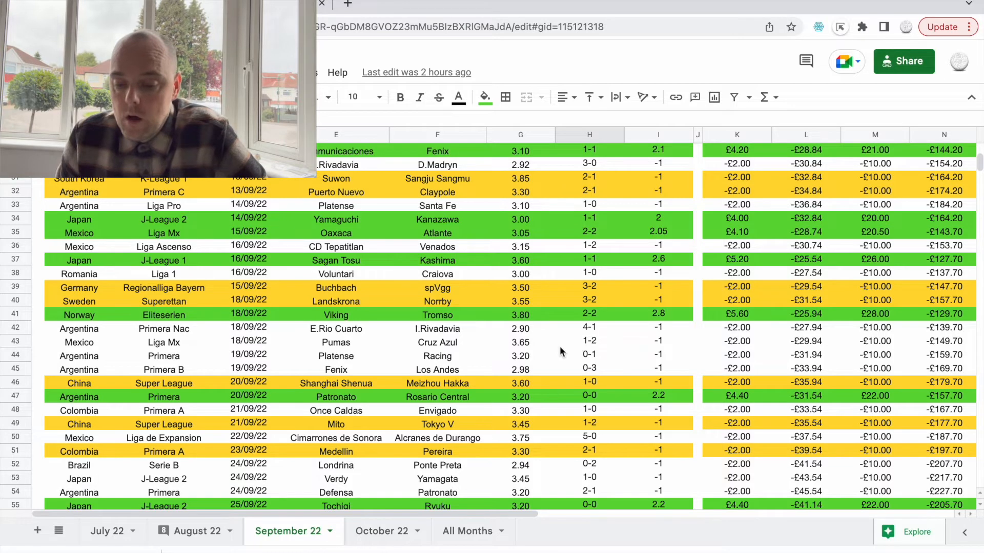
scroll("down", 3)
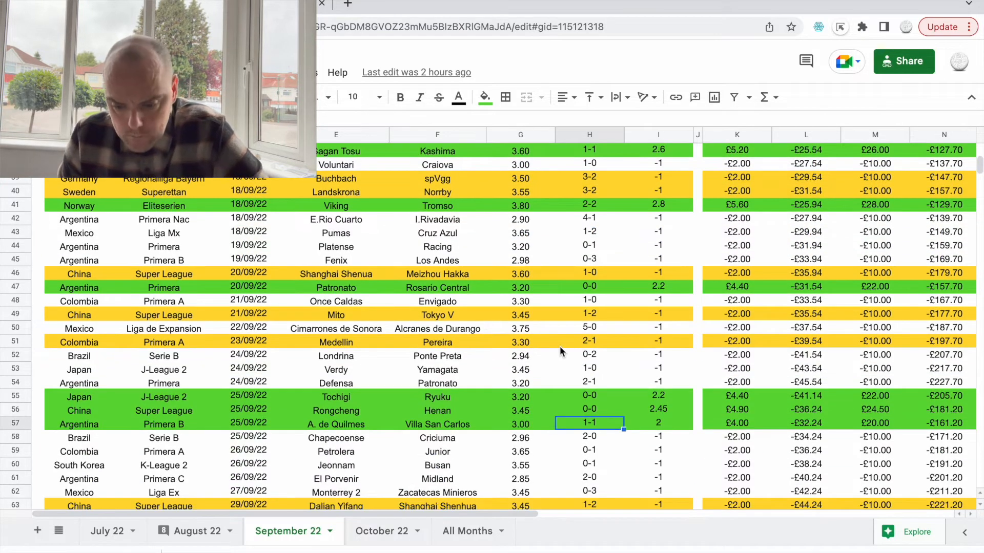
scroll("down", 3)
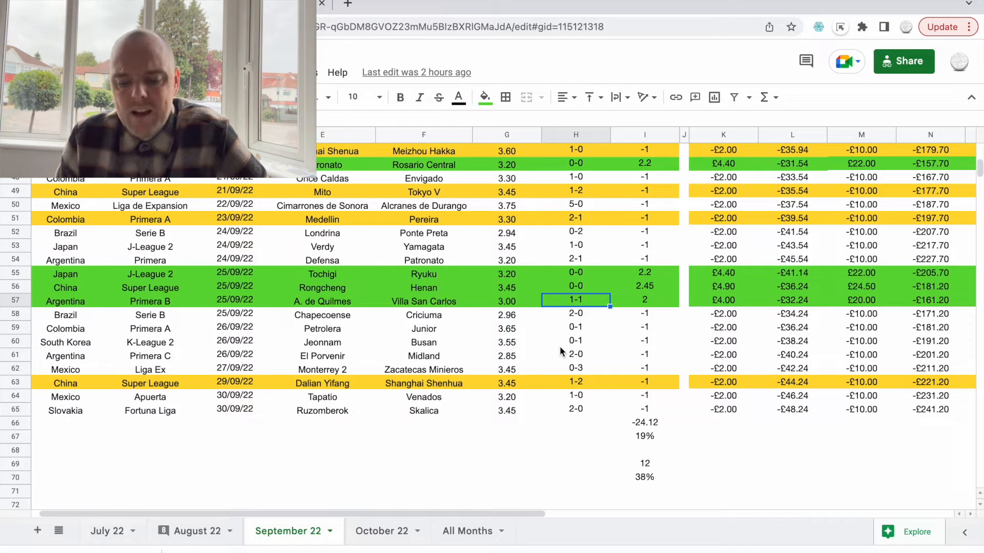
scroll("down", 3)
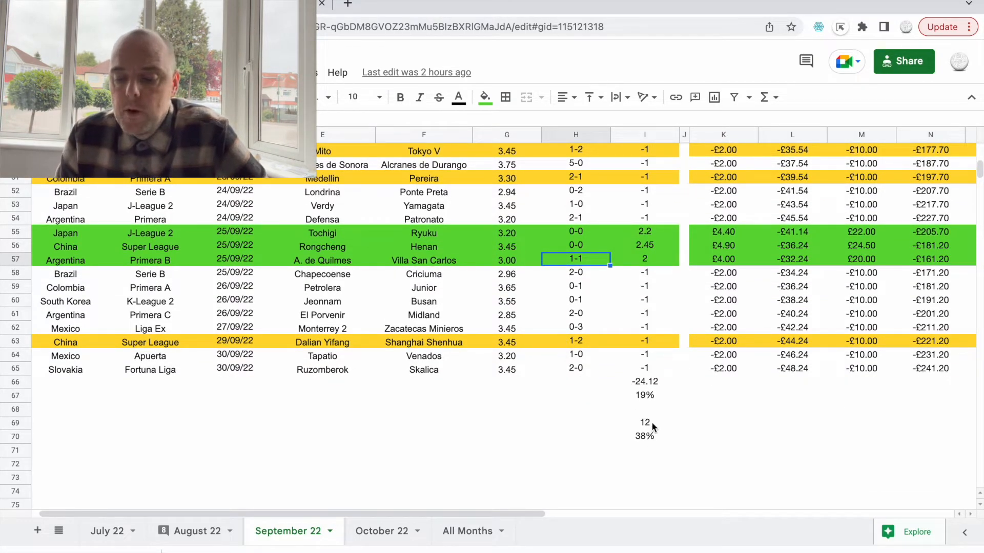
left_click(644, 421)
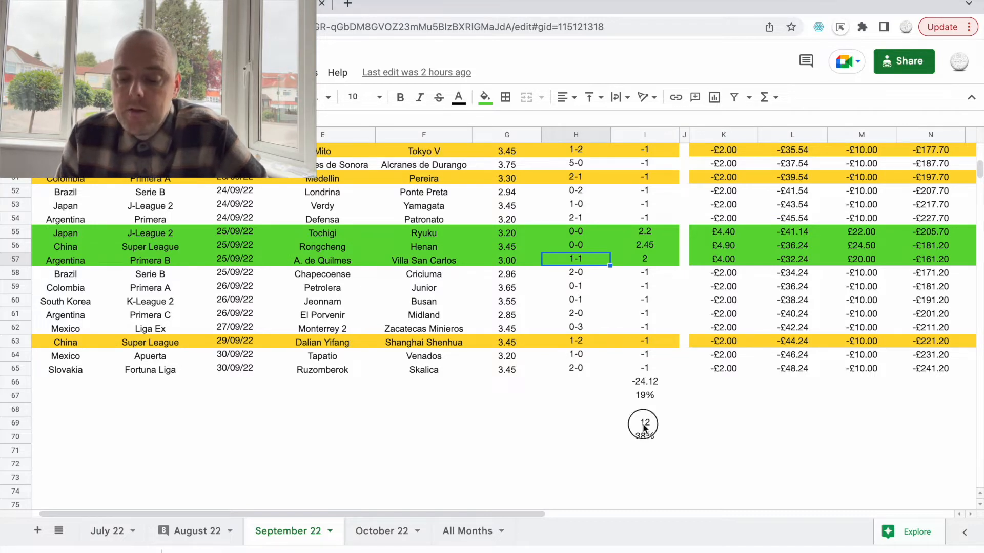
left_click(644, 340)
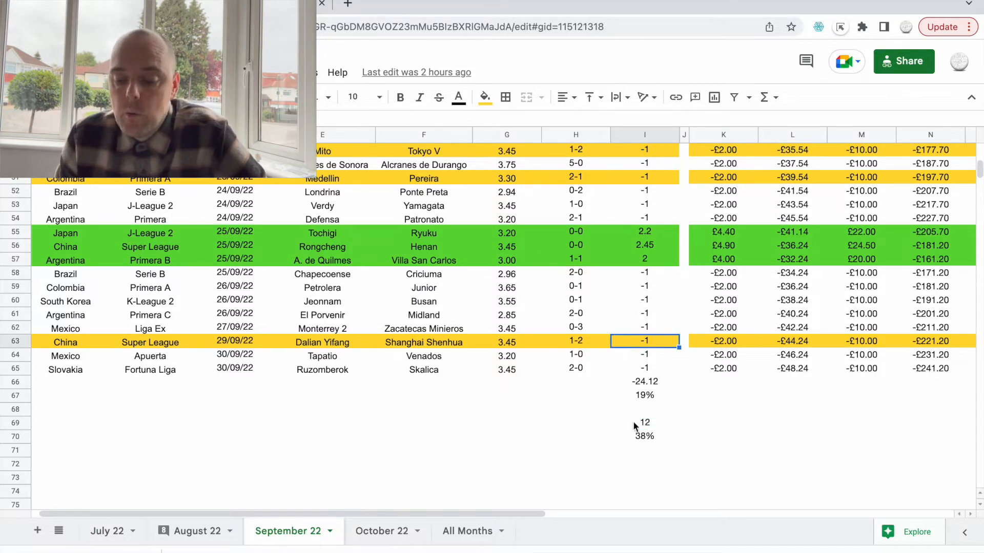
mouse_move(655, 435)
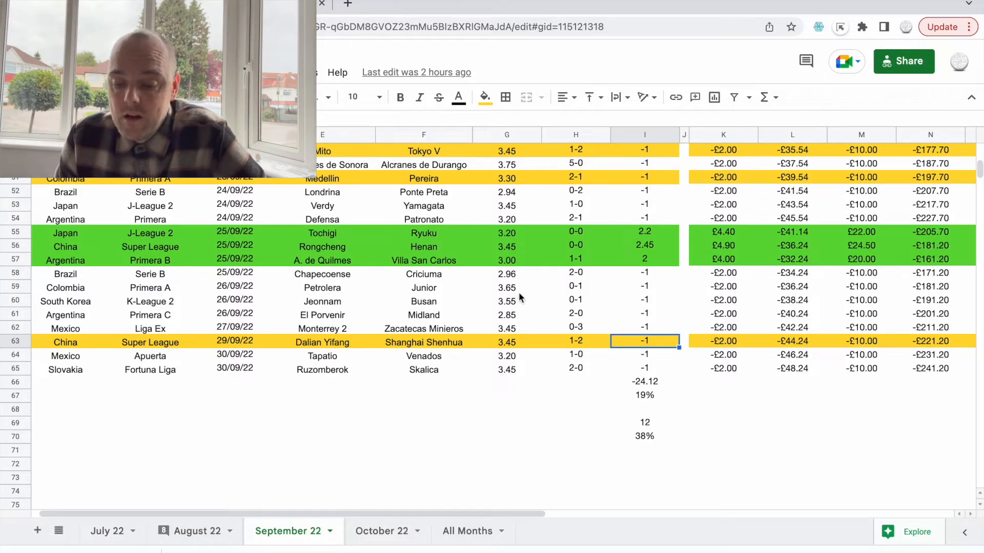
left_click(293, 531)
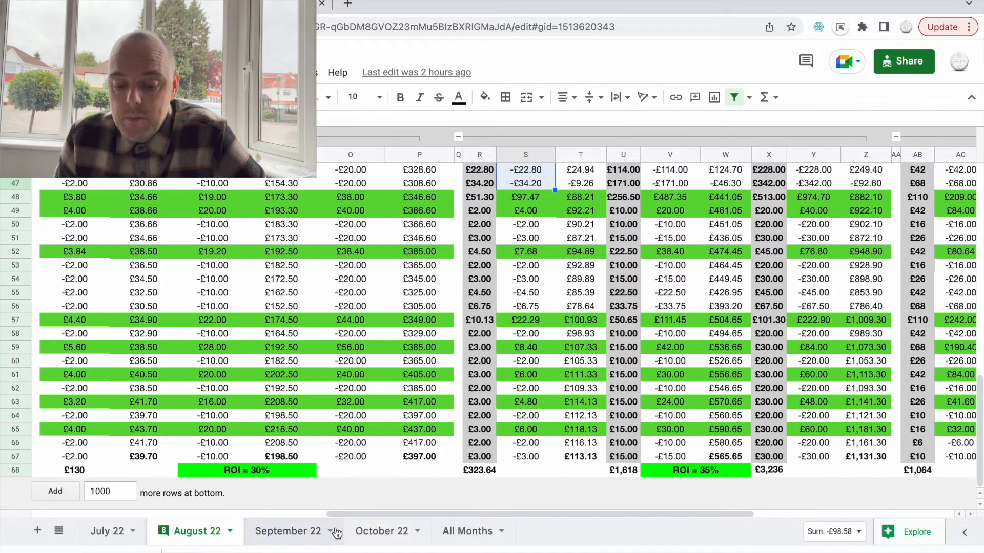
mouse_move(716, 455)
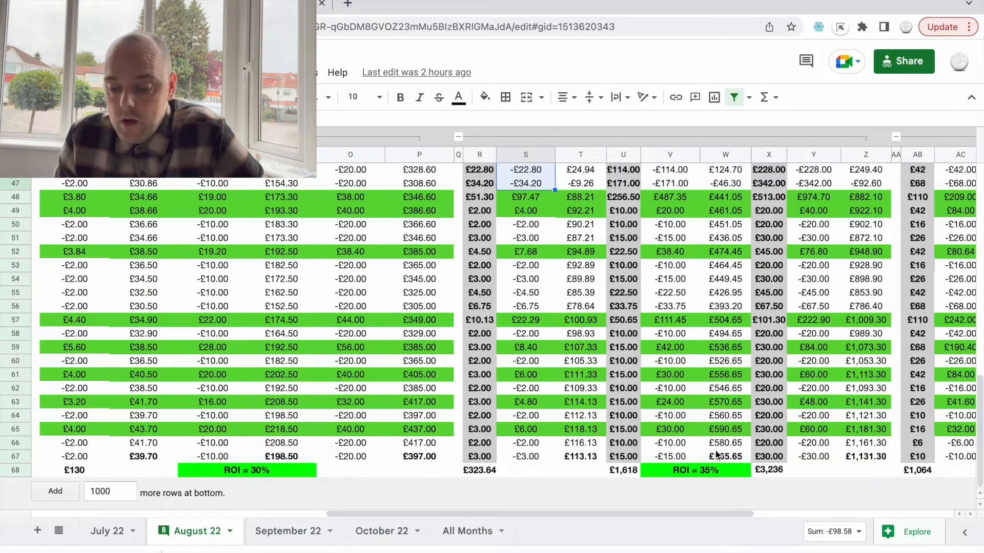
scroll("right", 3)
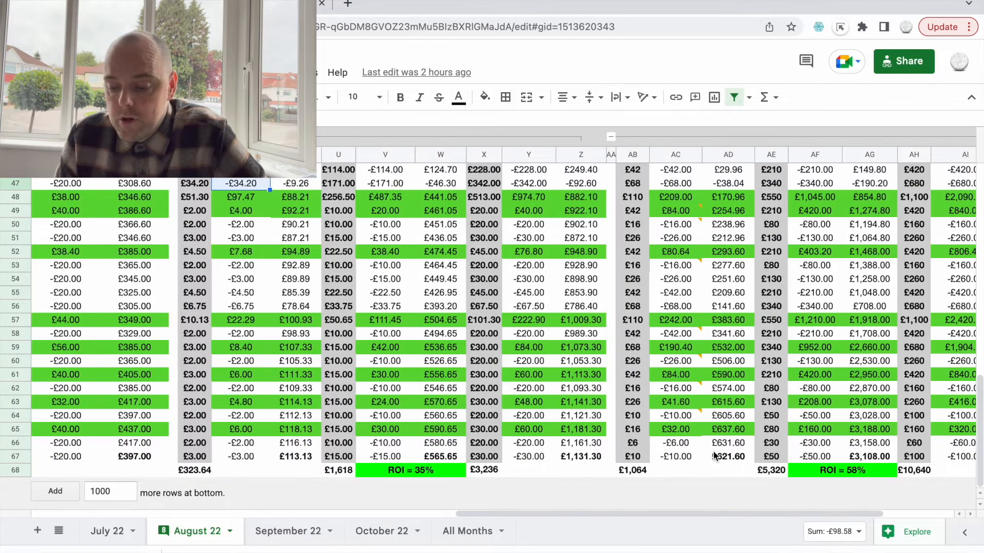
scroll("up", 3)
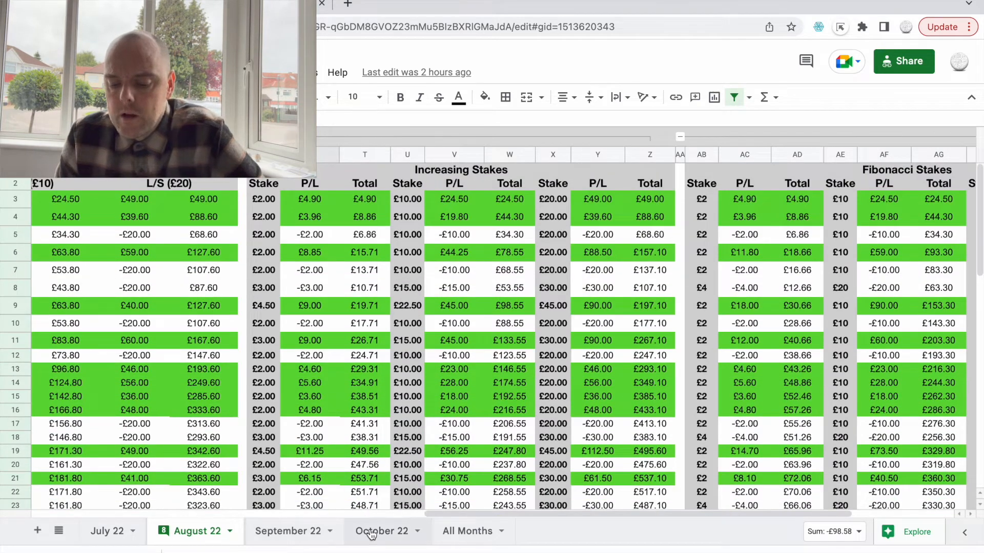
left_click(288, 532)
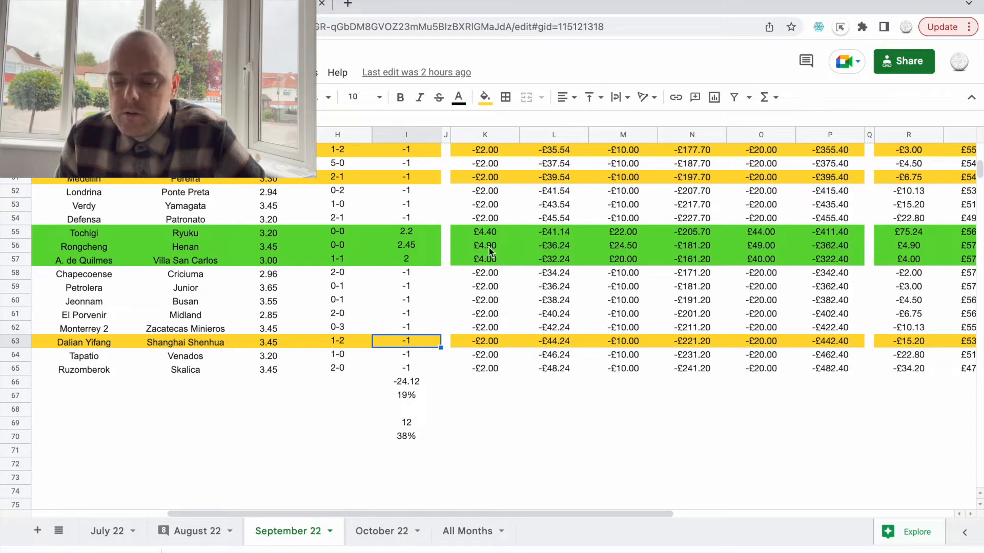
mouse_move(478, 262)
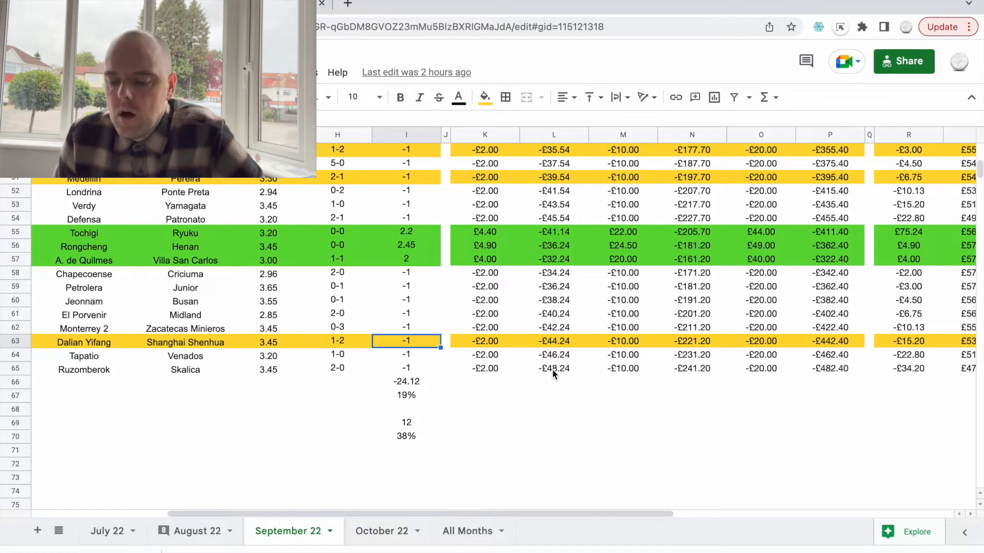
mouse_move(698, 367)
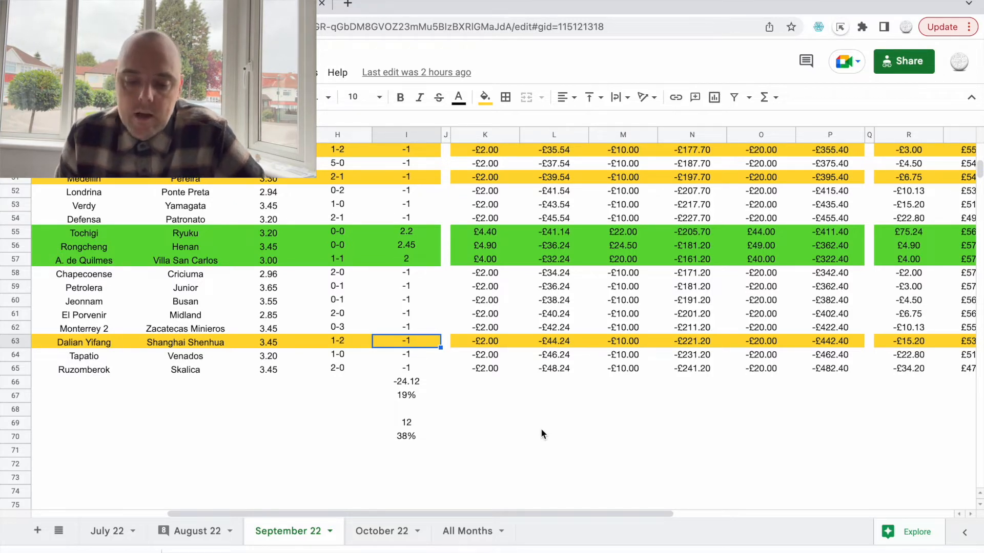
mouse_move(413, 266)
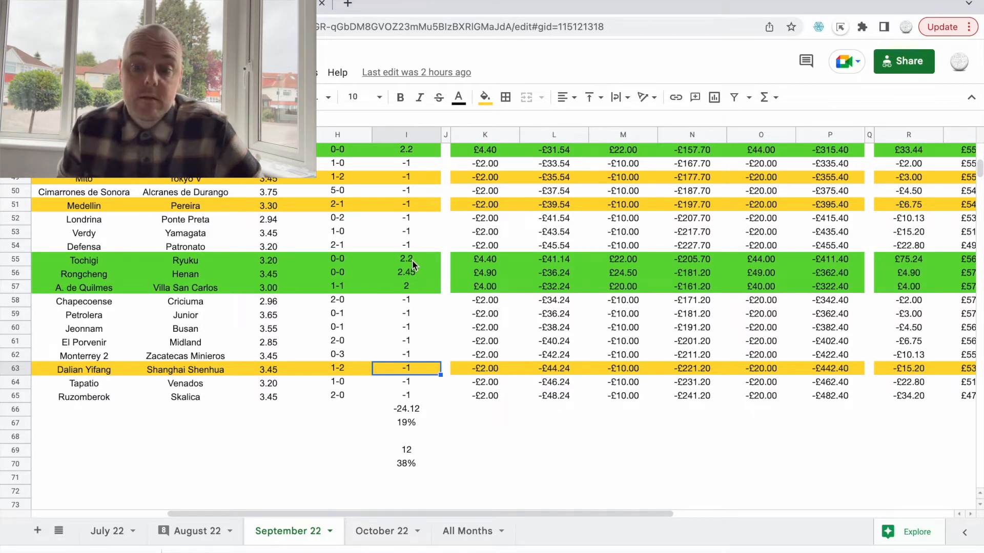
mouse_move(200, 532)
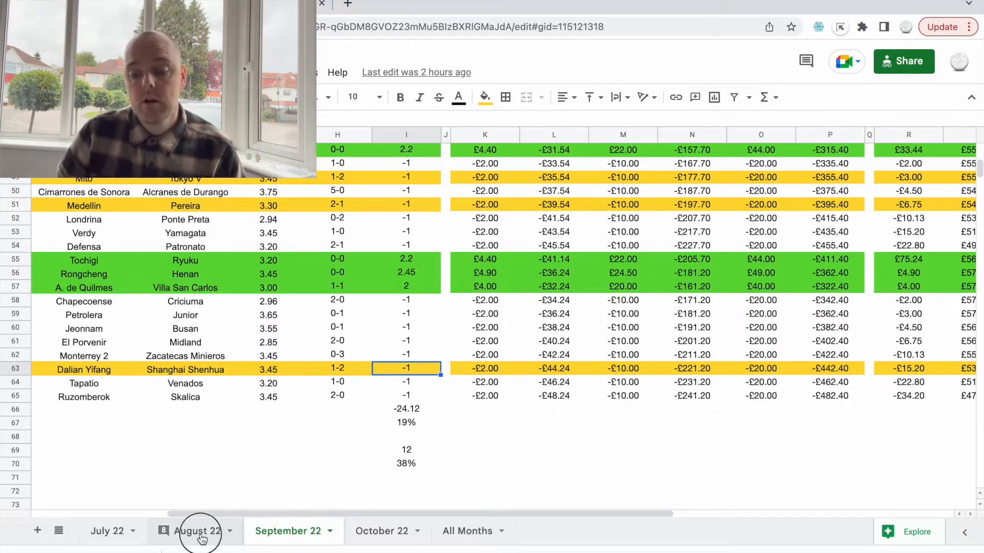
left_click(200, 531)
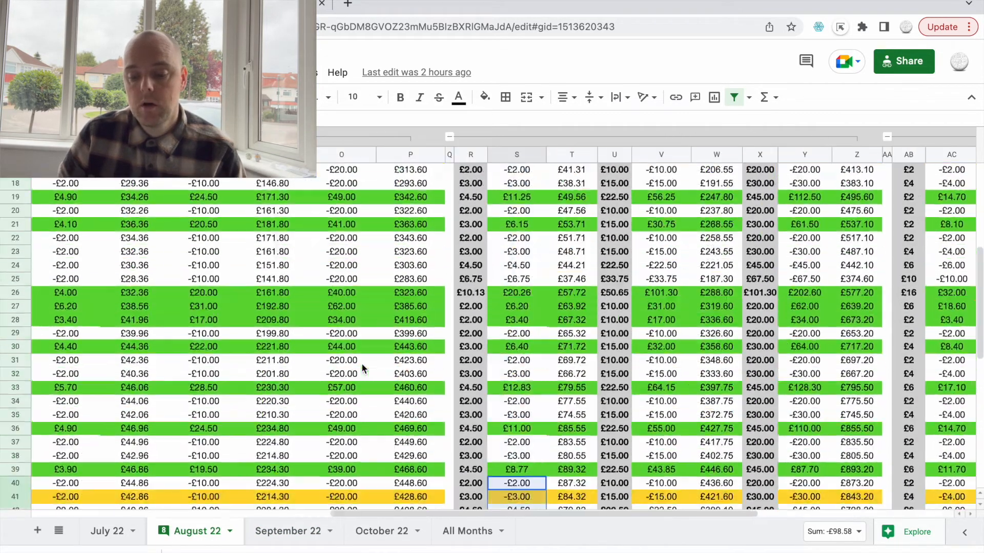
scroll("down", 3)
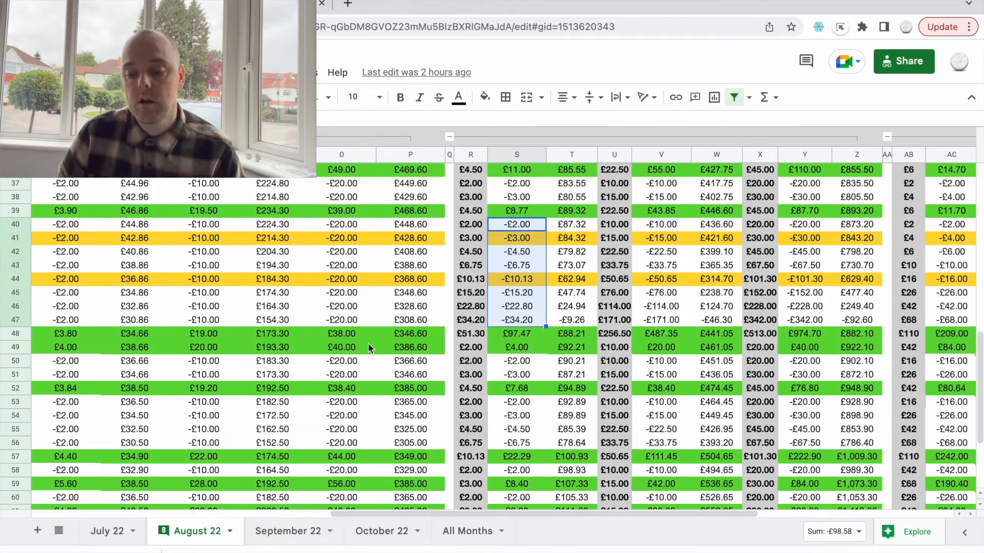
left_click(288, 531)
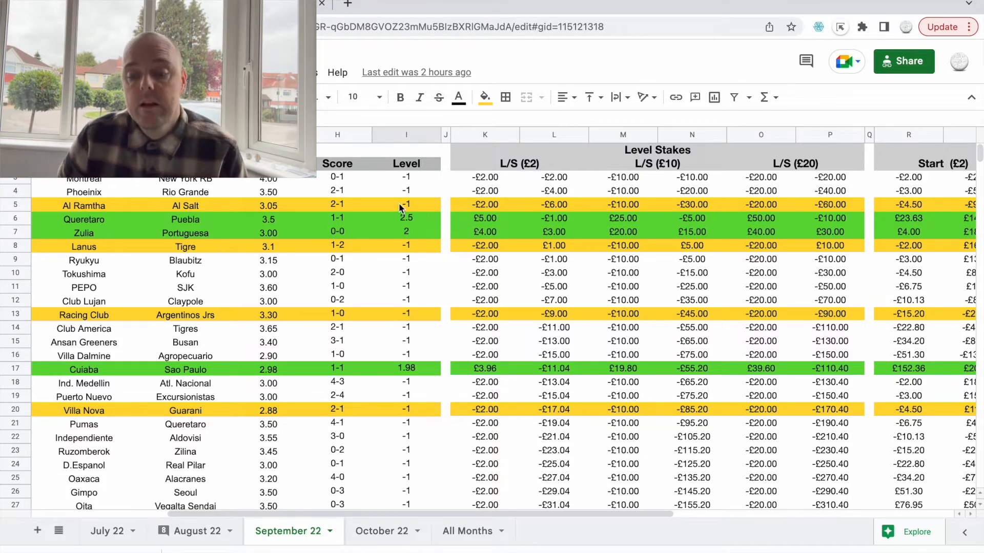
mouse_move(399, 340)
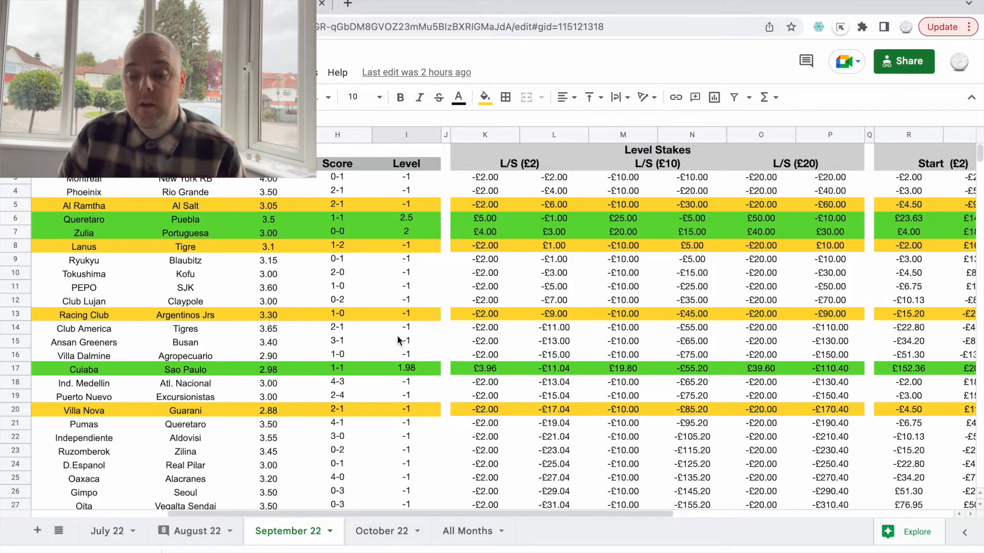
Step: Review September 22's remaining rows and stake columns, then switch to the October 22 results sheet
scroll("down", 3)
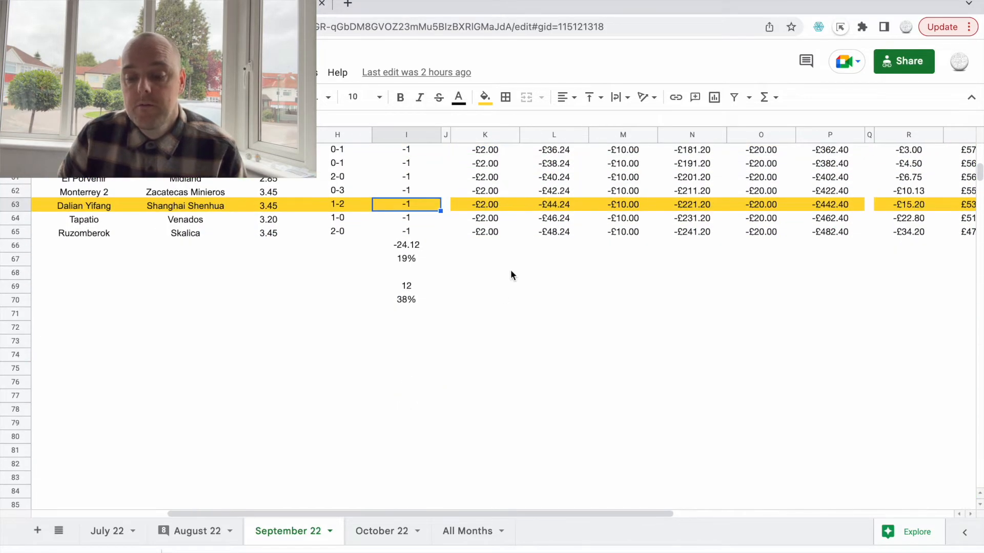
left_click(406, 299)
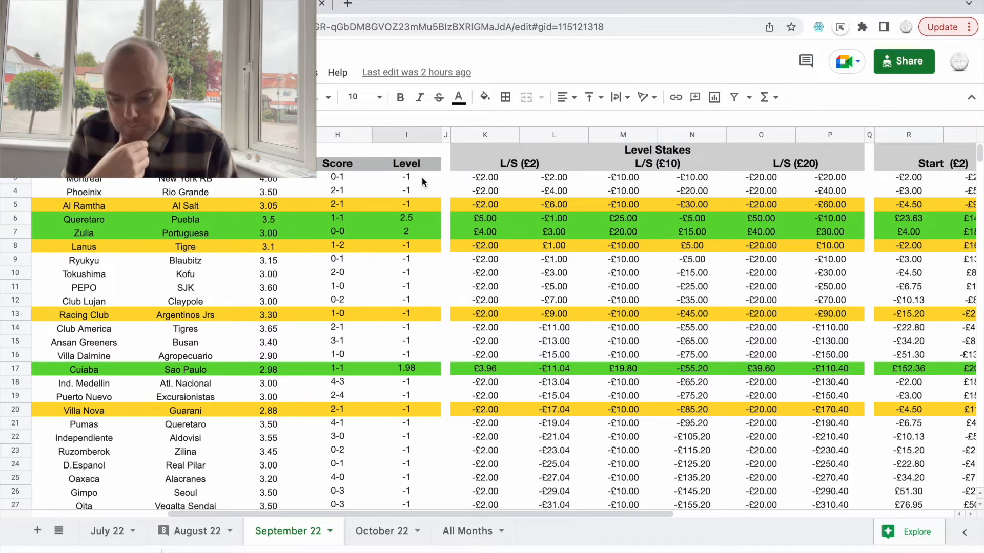
scroll("right", 3)
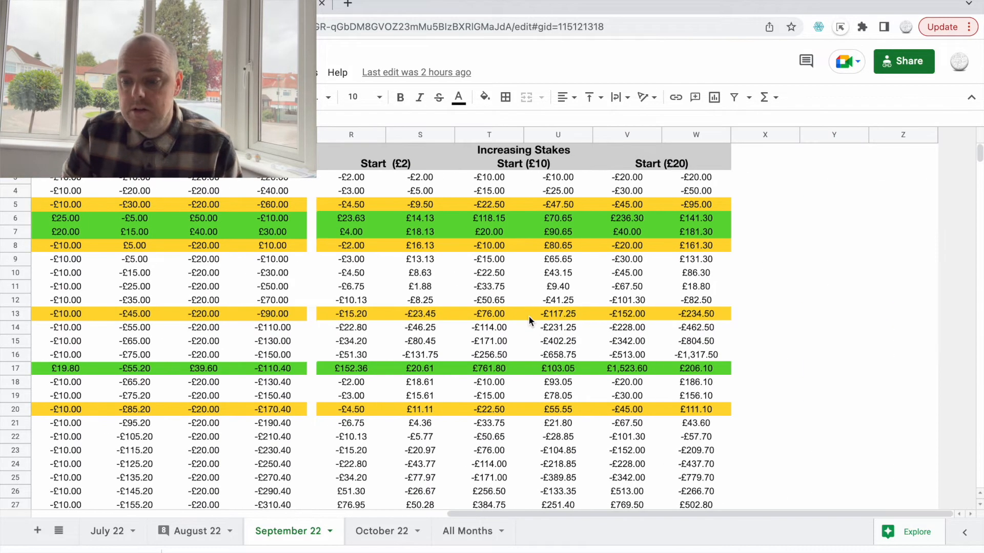
scroll("down", 3)
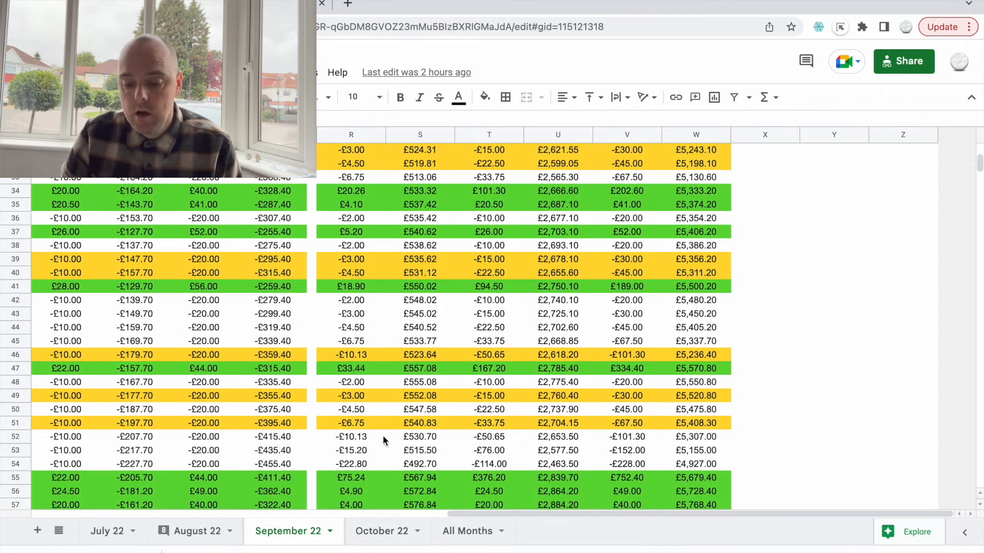
left_click(381, 531)
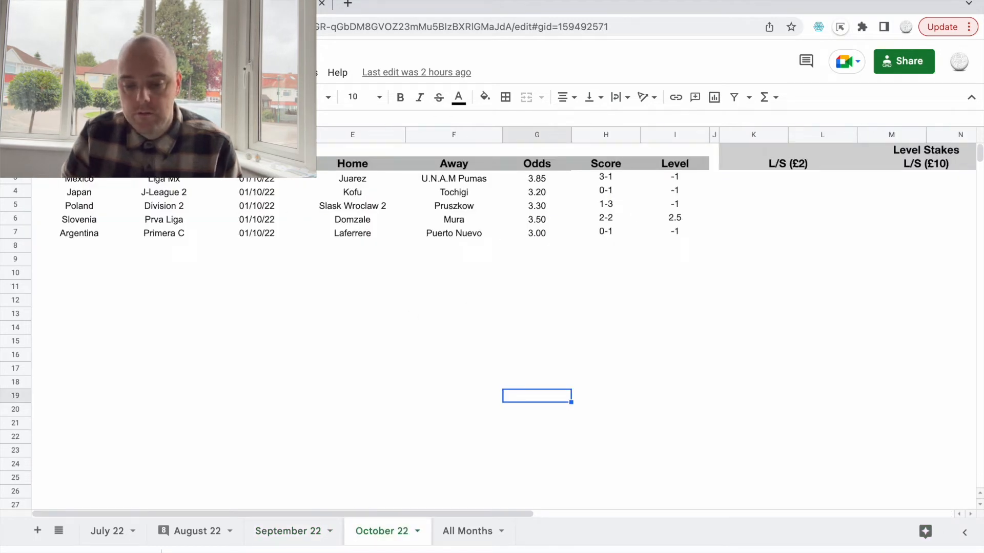
mouse_move(588, 250)
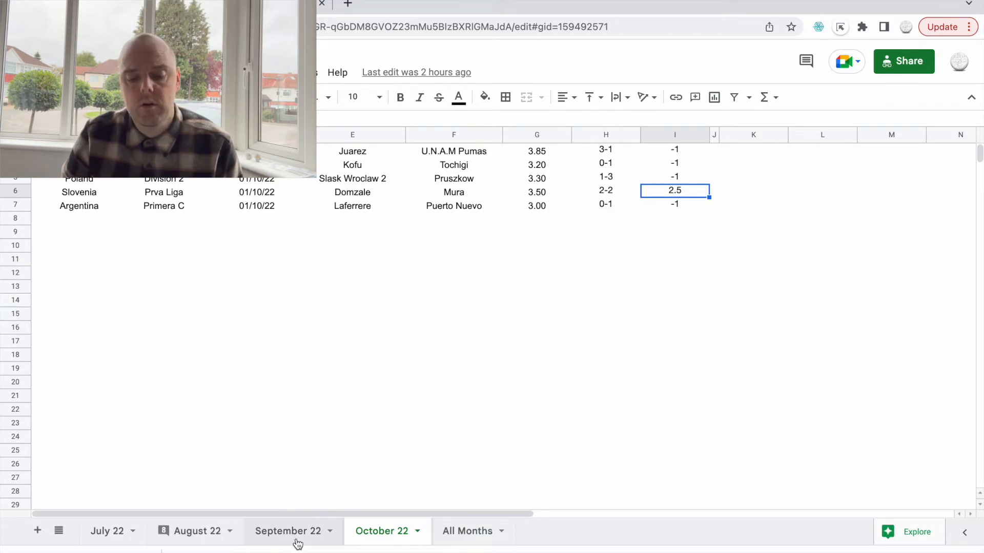
Step: Return to the September 22 sheet and bring its Increasing Stakes balance columns into view
left_click(288, 532)
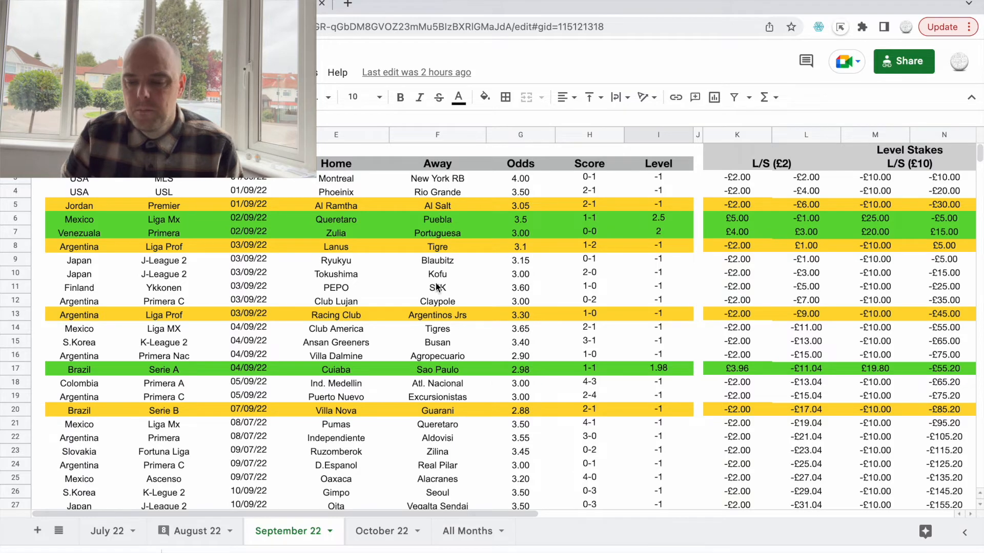
scroll("right", 3)
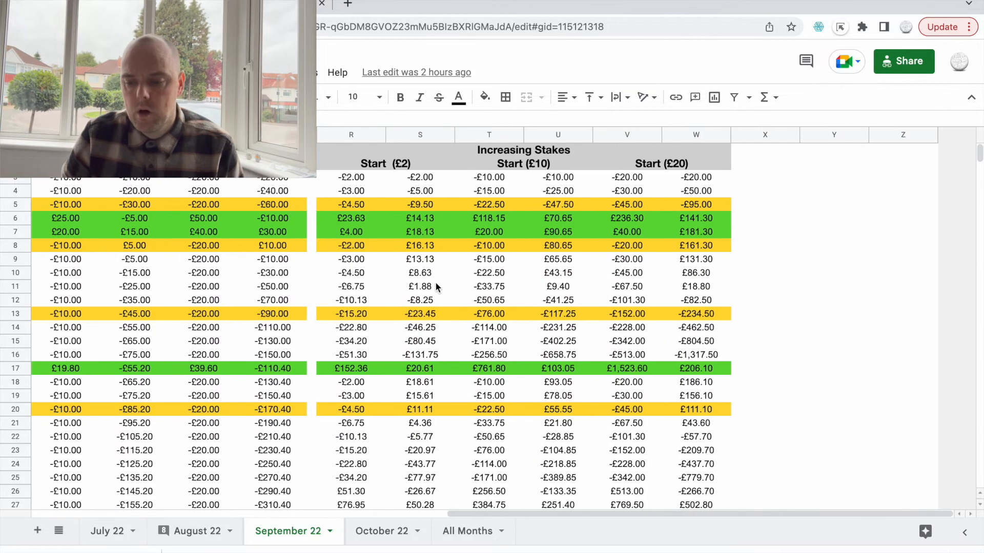